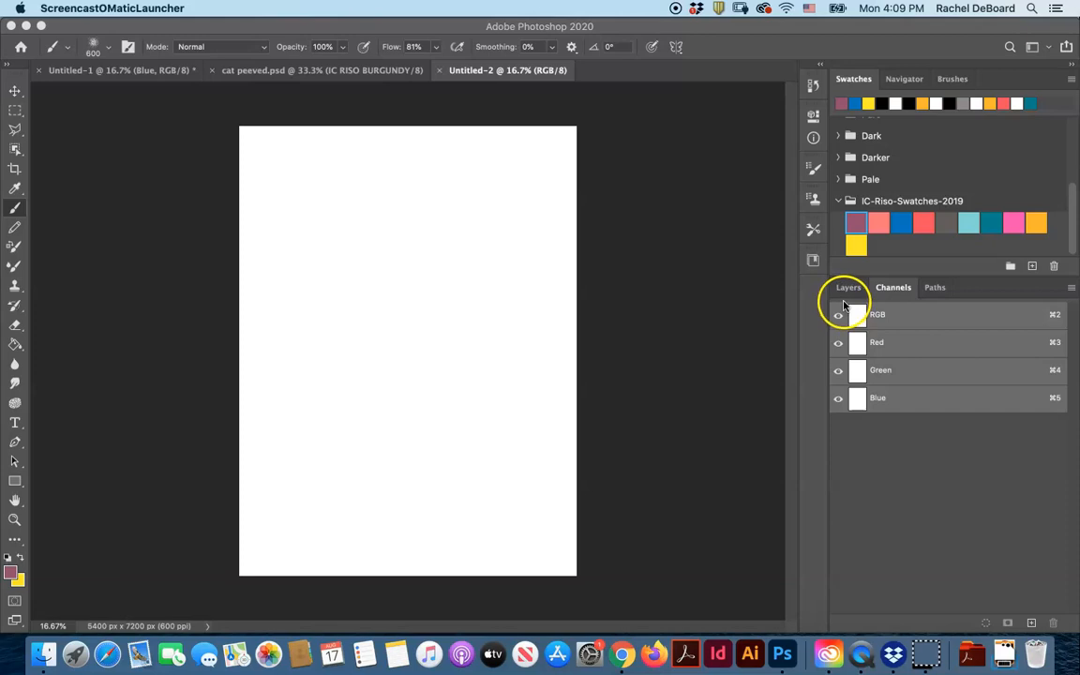
mouse_move(843, 308)
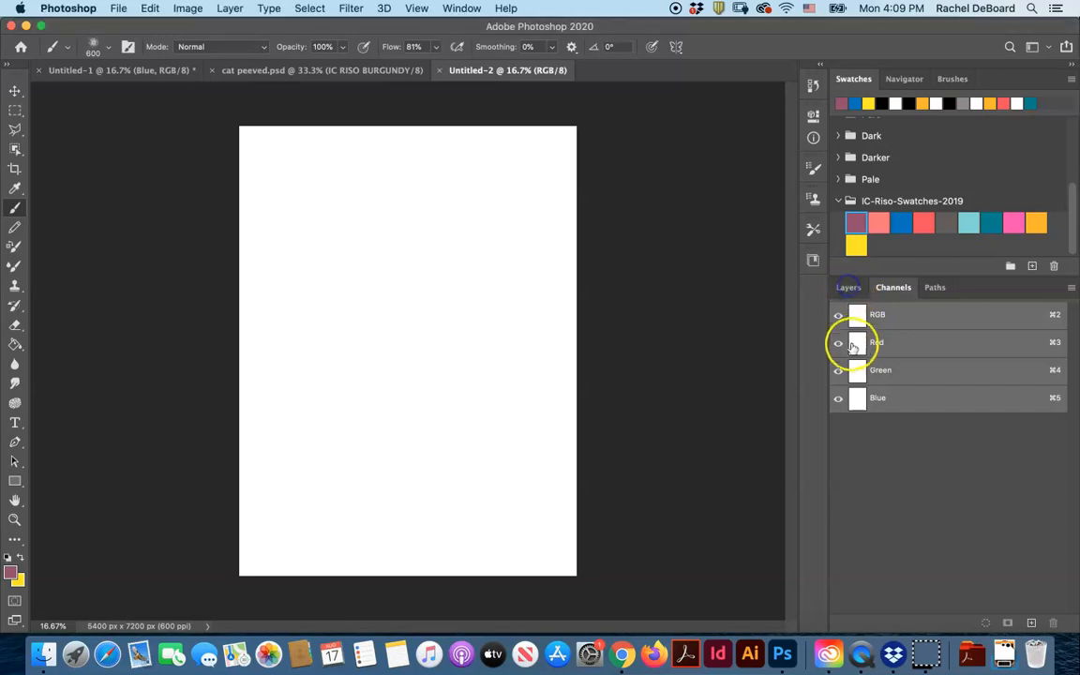
Step: Switch the panel from Channels to Layers, briefly glancing at the Image menu
left_click(848, 286)
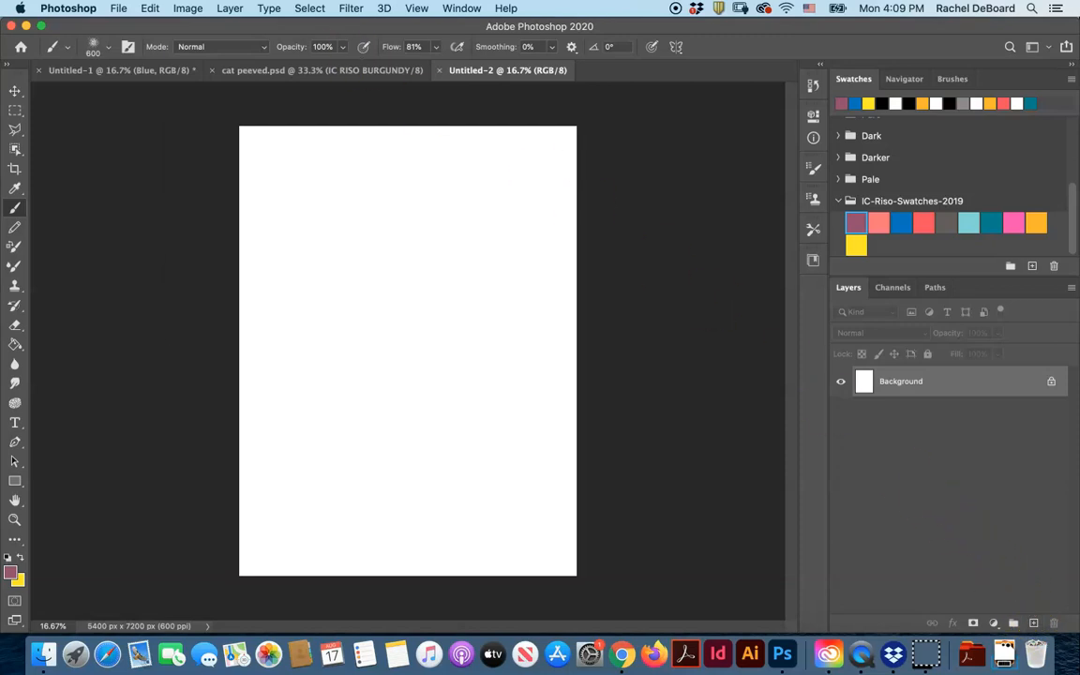
left_click(188, 7)
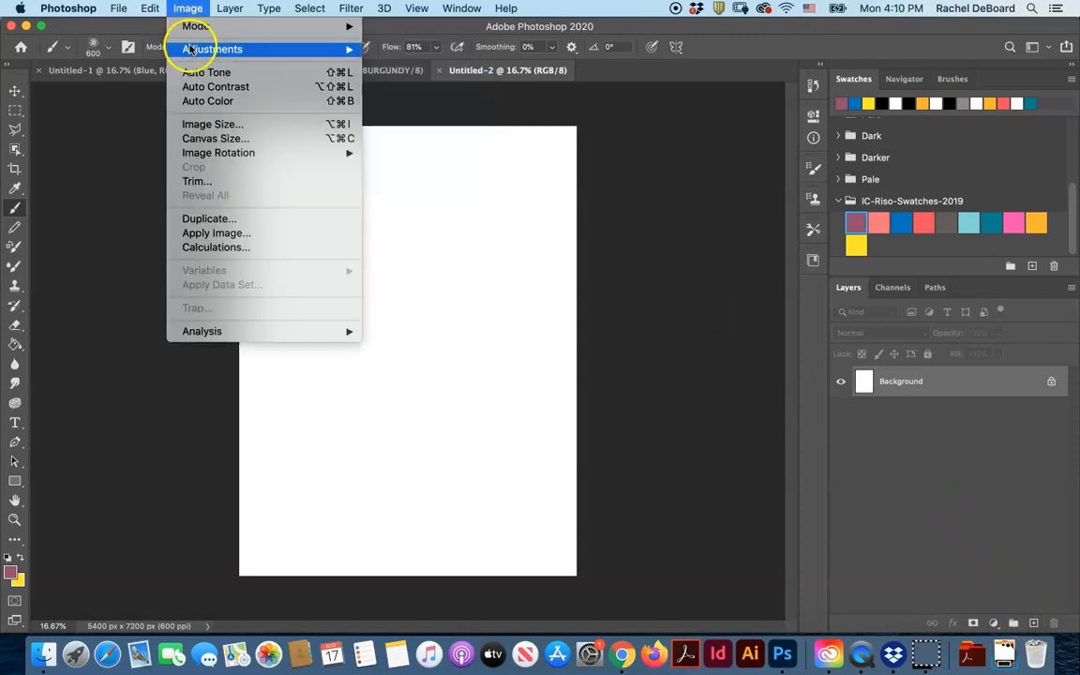
mouse_move(195, 26)
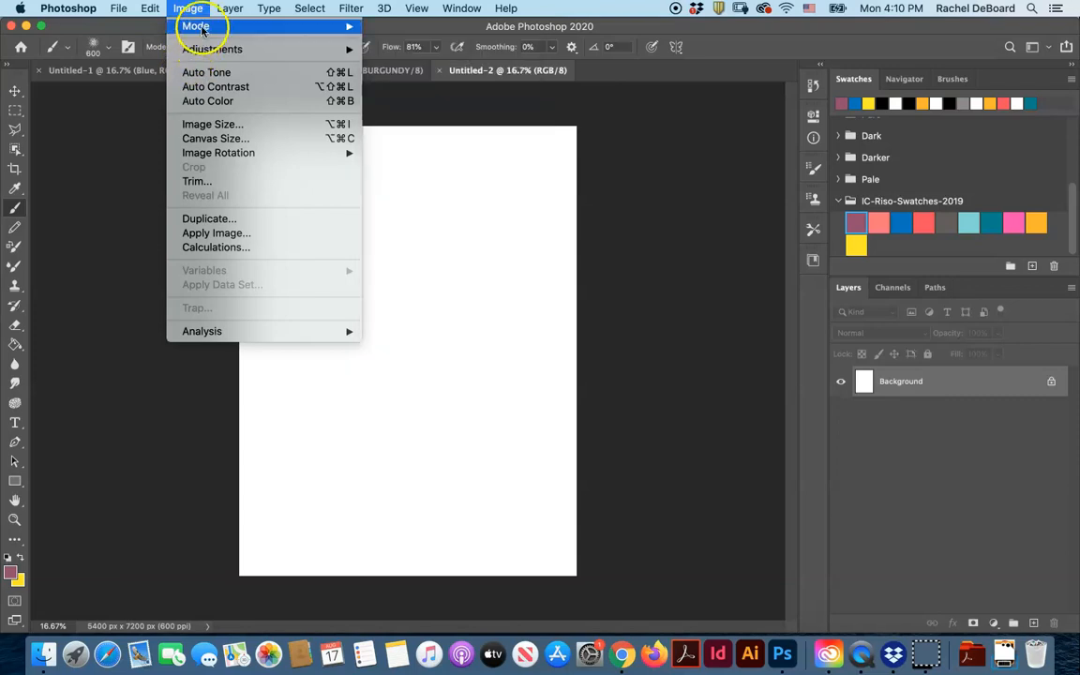
left_click(892, 287)
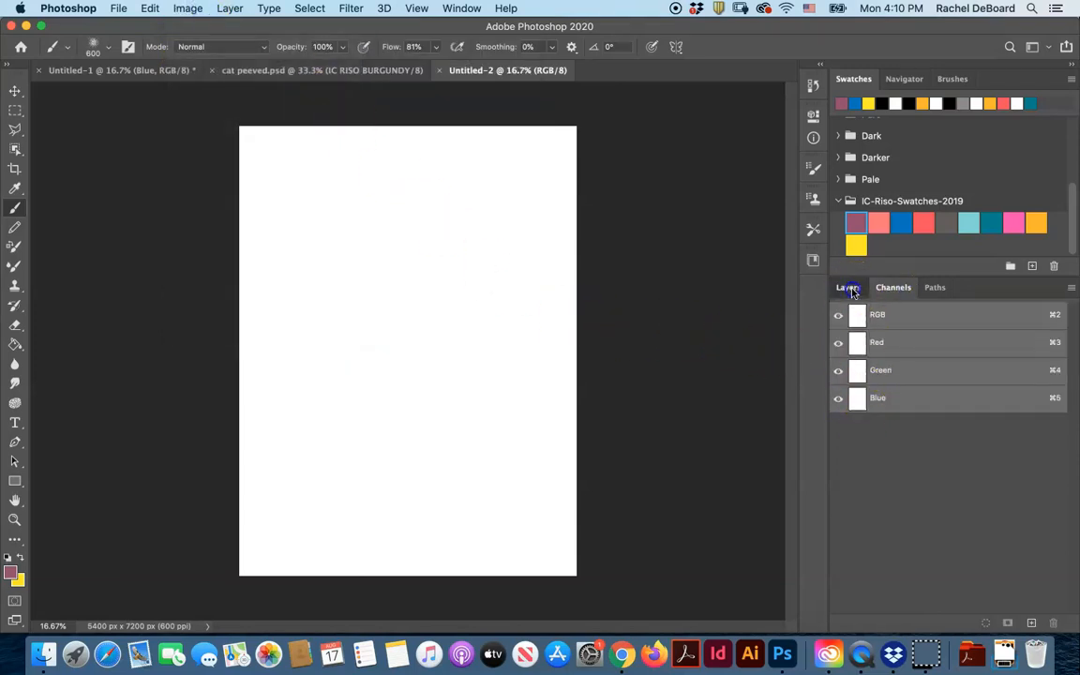
left_click(847, 287)
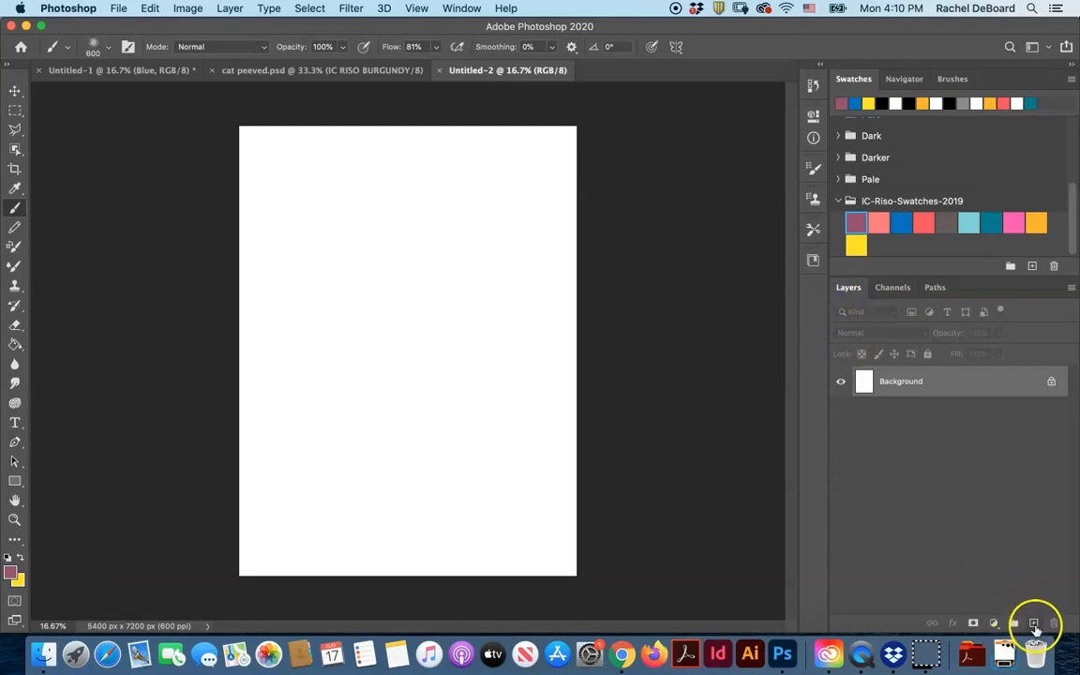
Step: Create a new layer named 'blue' and sketch the dog's muzzle outline on it in blue
left_click(1034, 622)
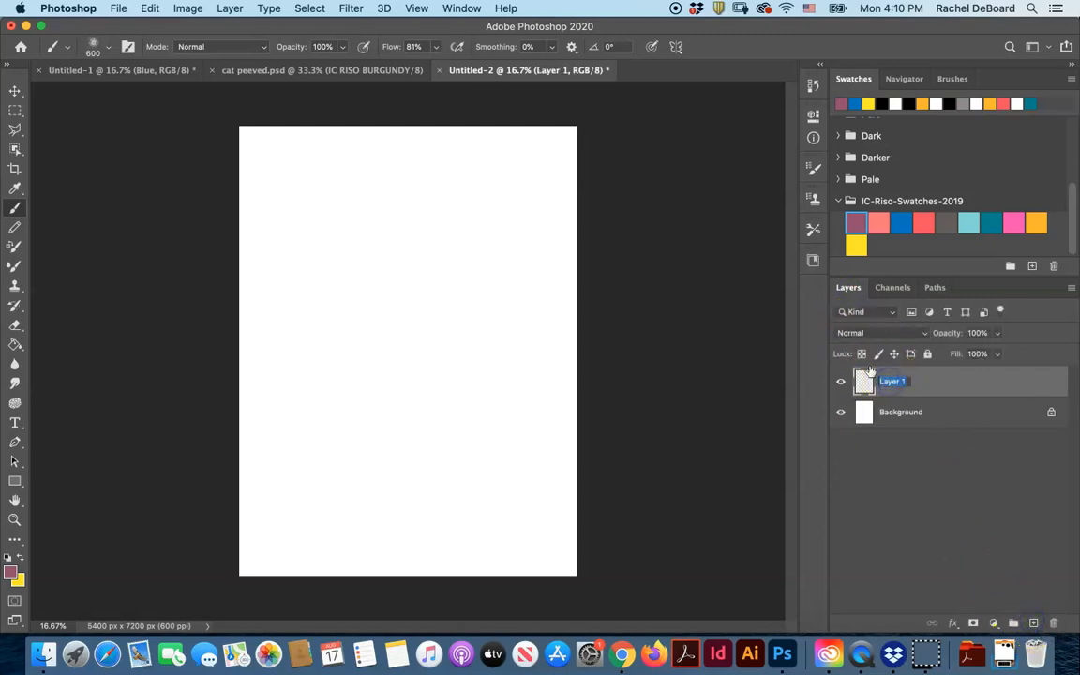
type("blue")
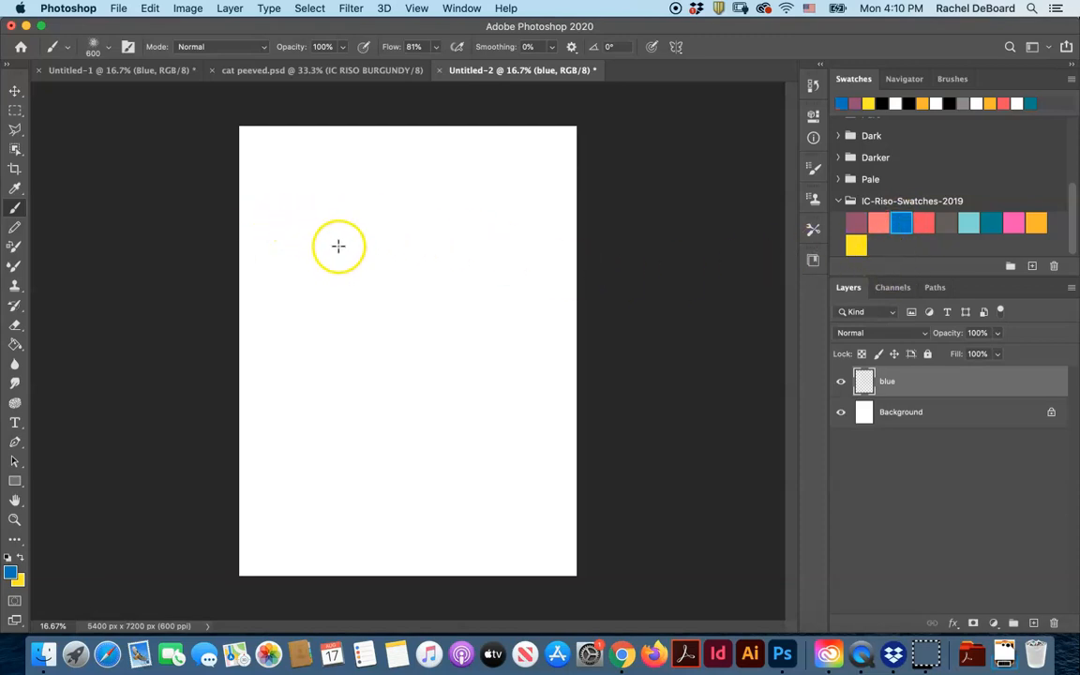
mouse_move(414, 330)
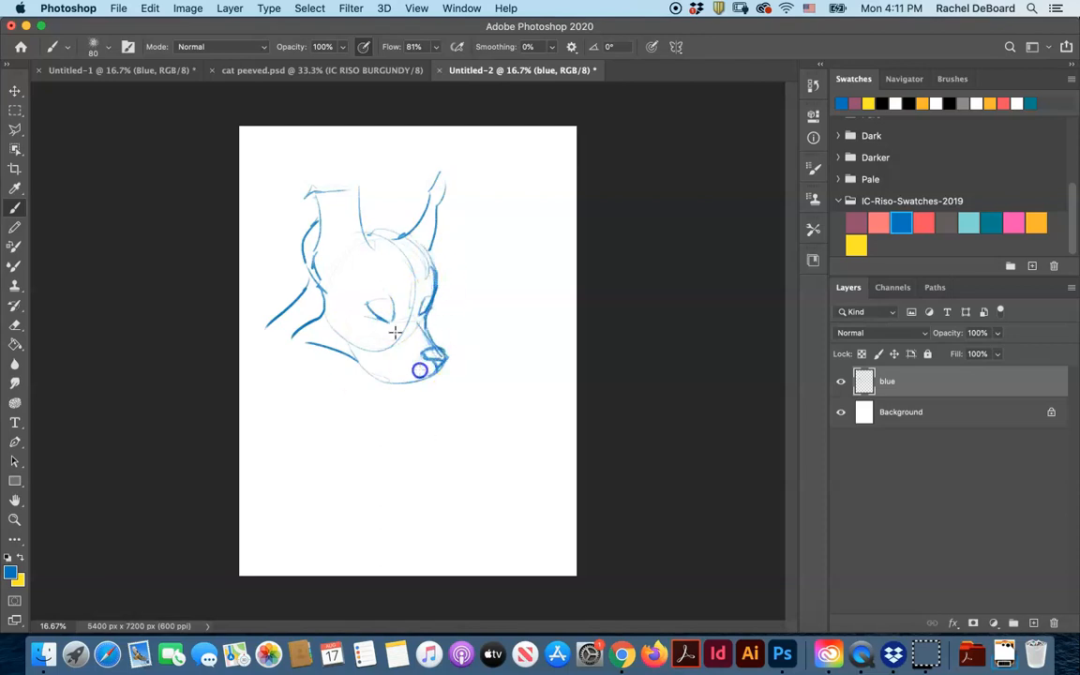
left_click_drag(432, 372, 384, 465)
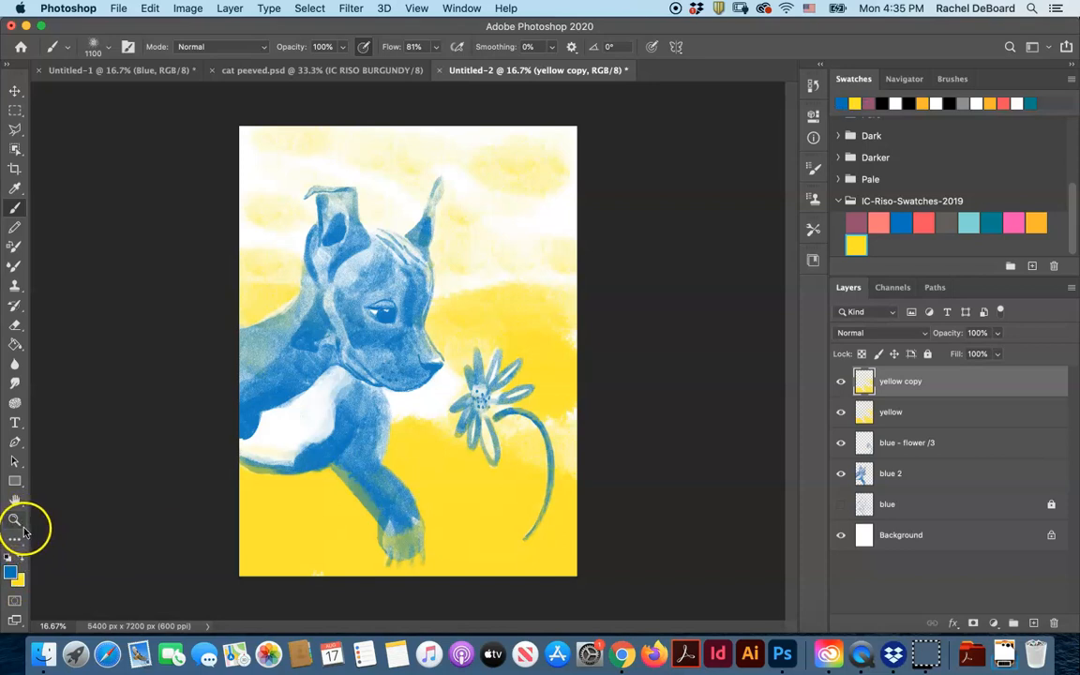
mouse_move(221, 439)
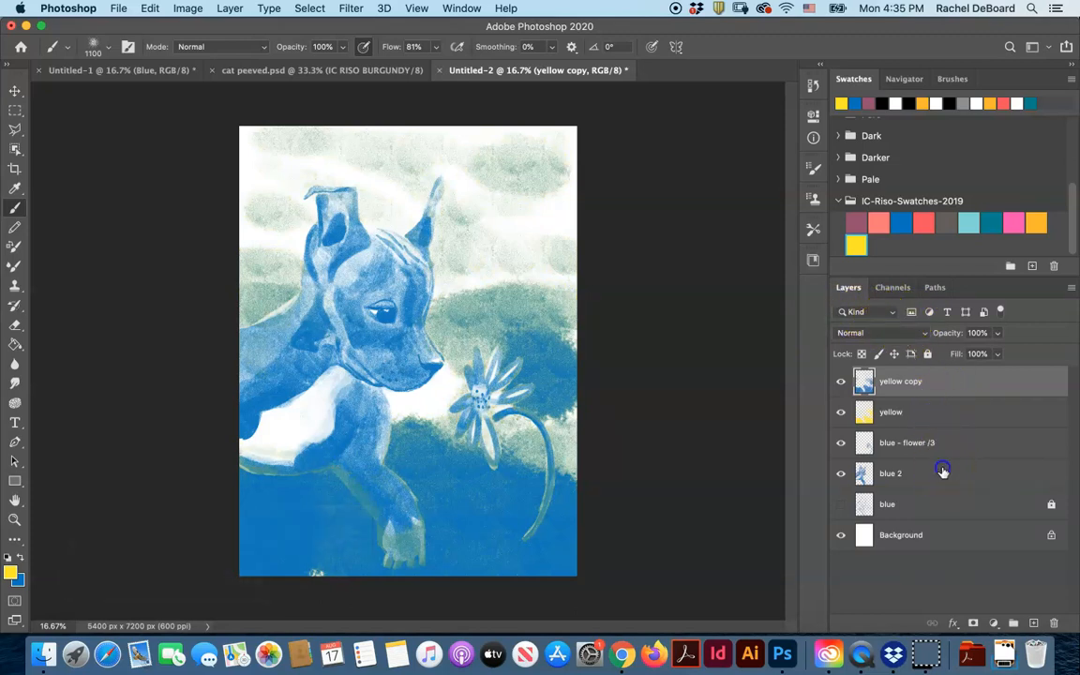
Step: Set the 'yellow copy' layer's blend mode to Multiply so overlaps turn green
left_click(877, 332)
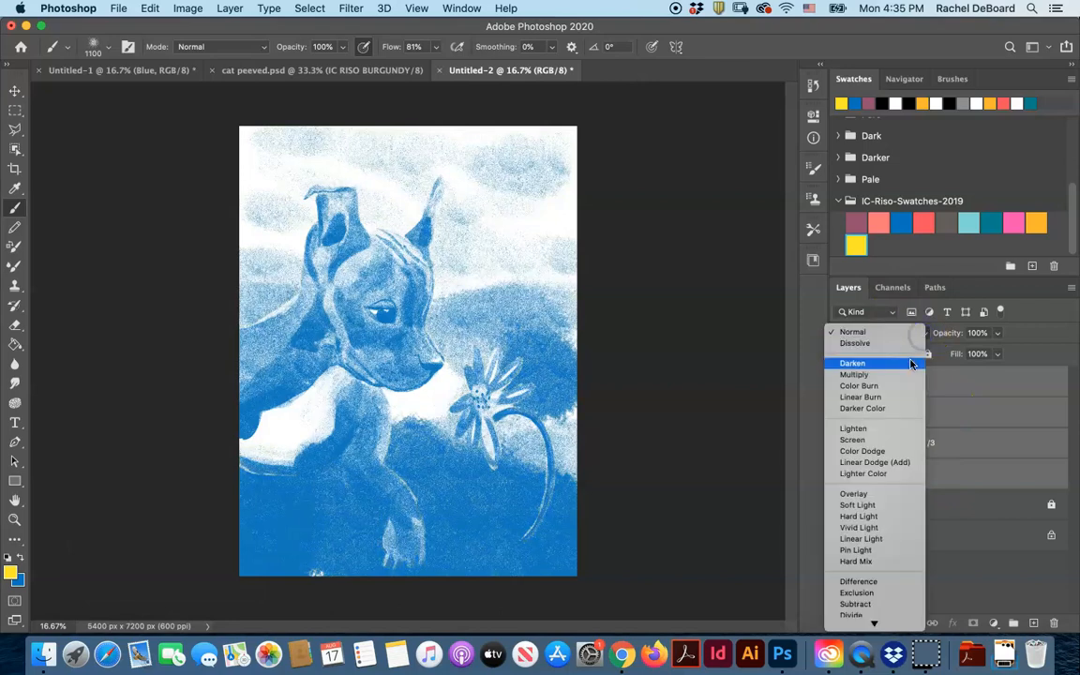
left_click(855, 375)
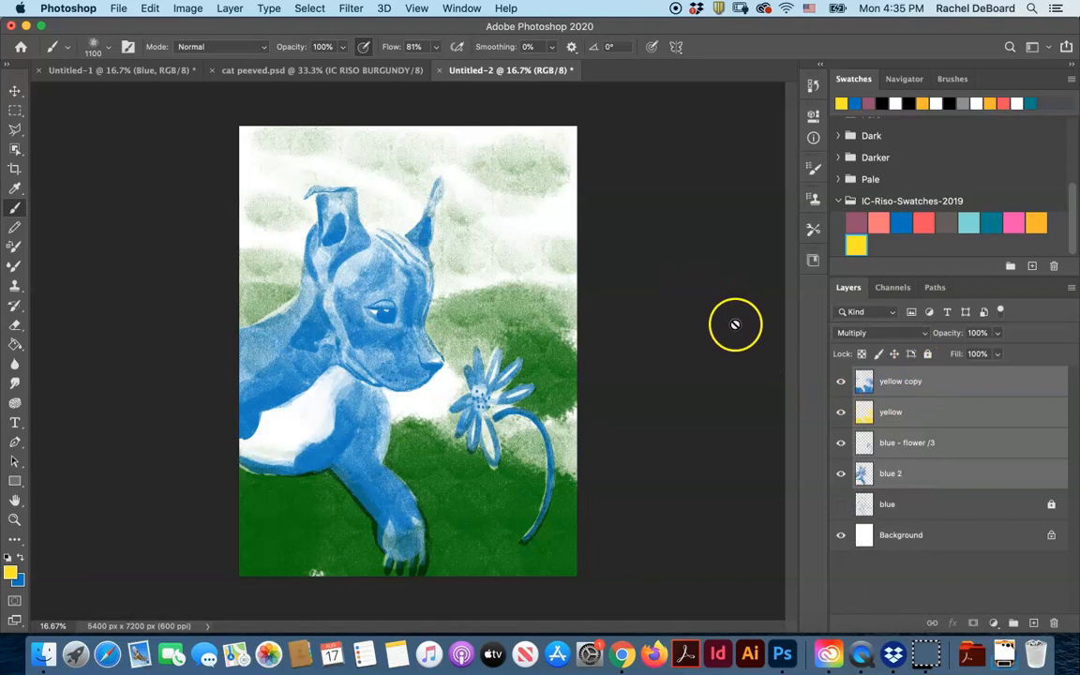
mouse_move(732, 325)
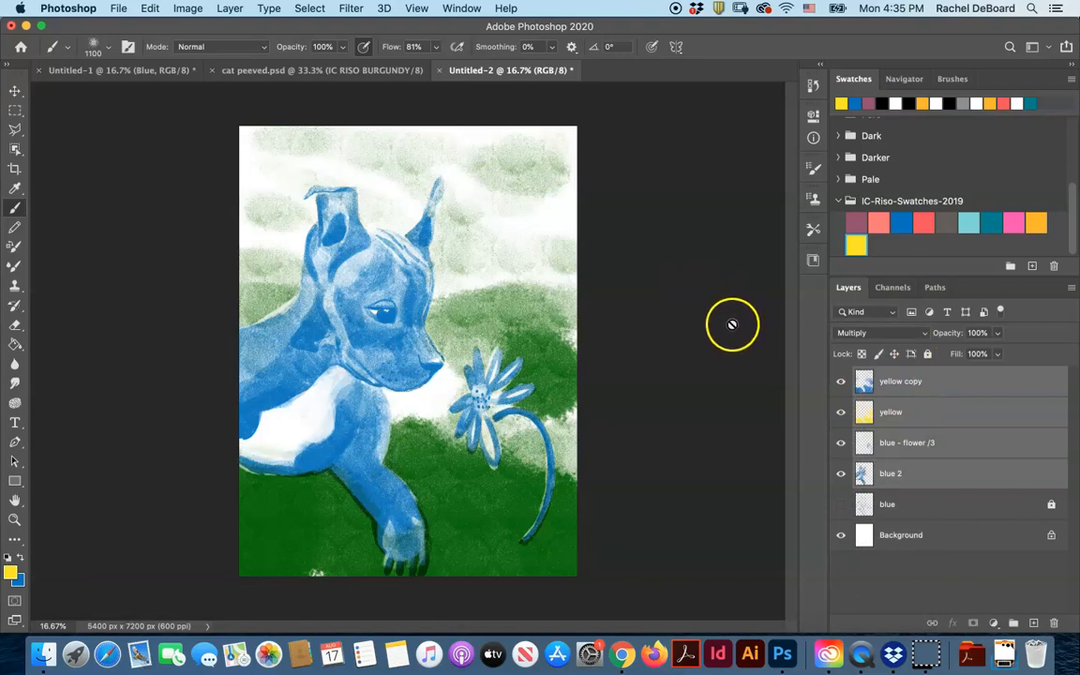
mouse_move(773, 326)
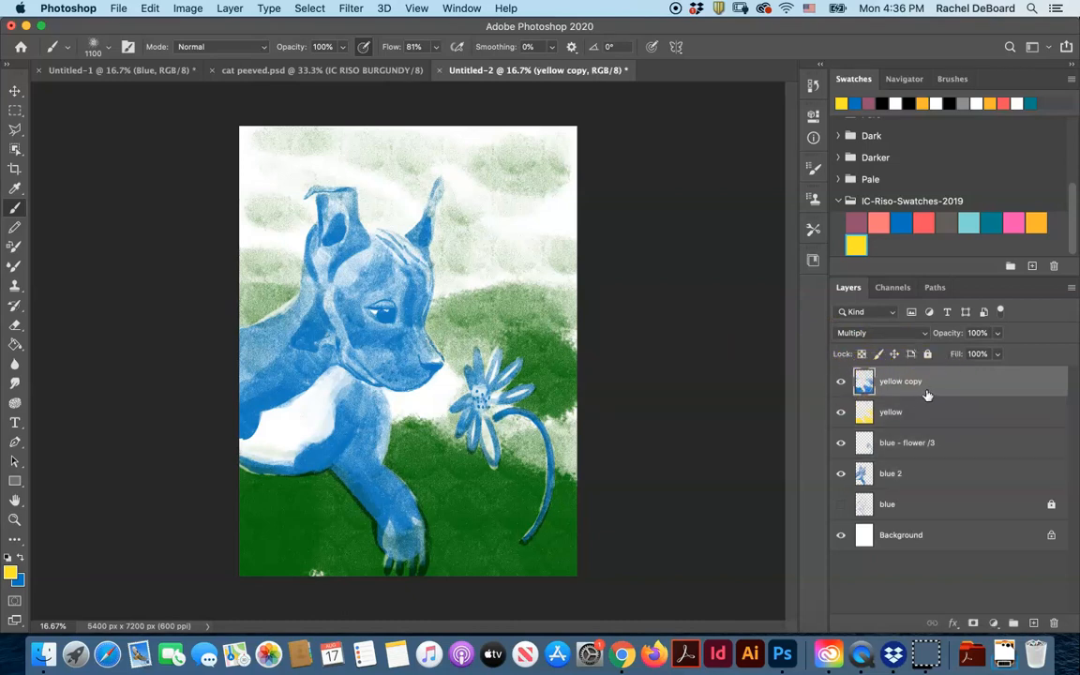
Step: Create a 'pink' layer and paint the flower's centre and petals pink
left_click(287, 284)
type("blue")
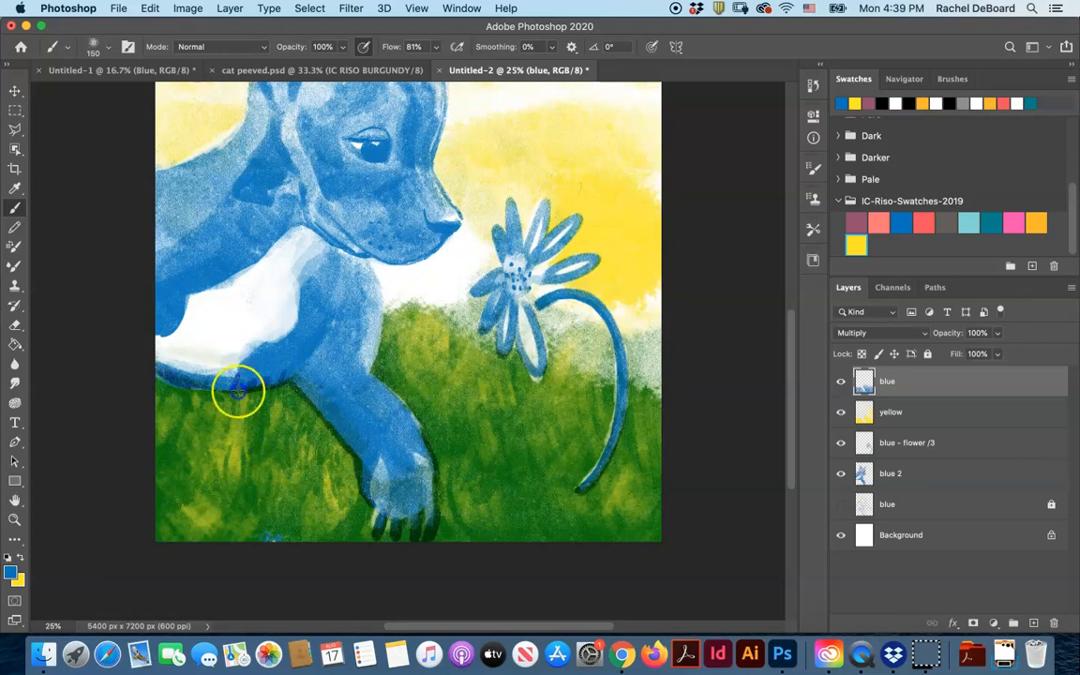
left_click(891, 413)
type("pink")
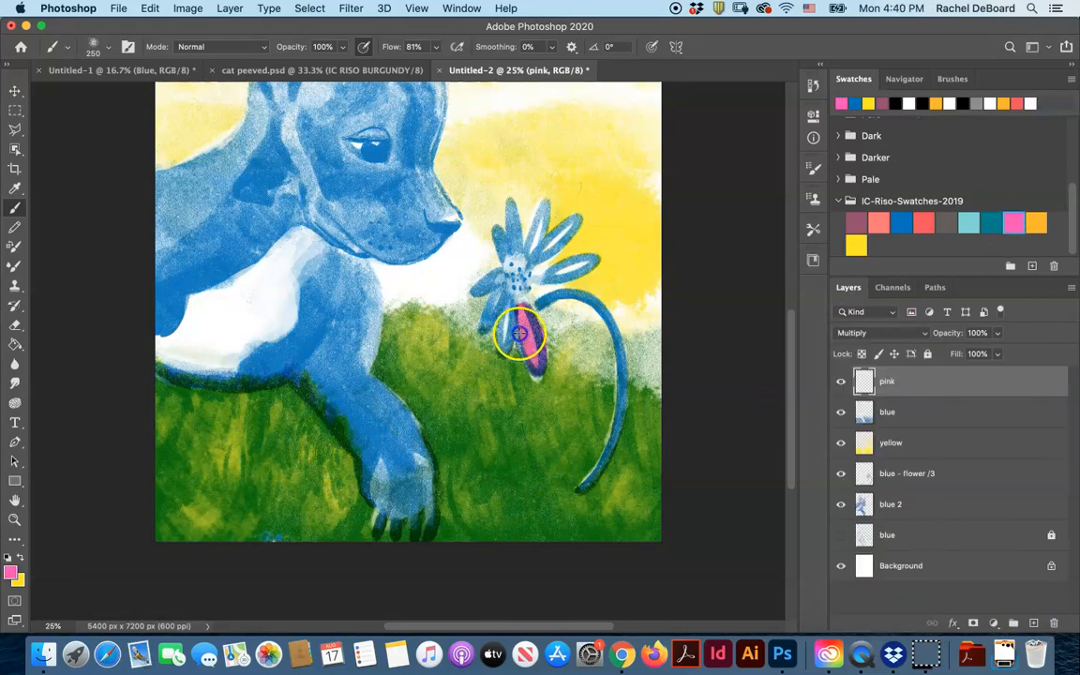
left_click_drag(517, 334, 540, 274)
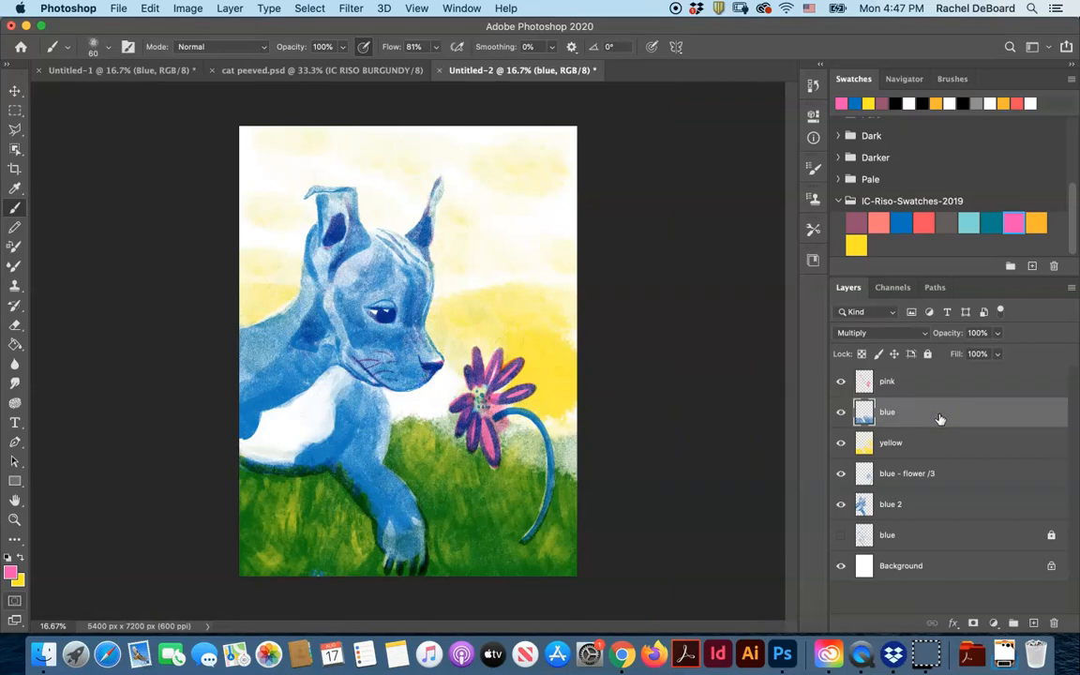
Step: Open the Layers panel menu to merge the extra blue layers
left_click(937, 472)
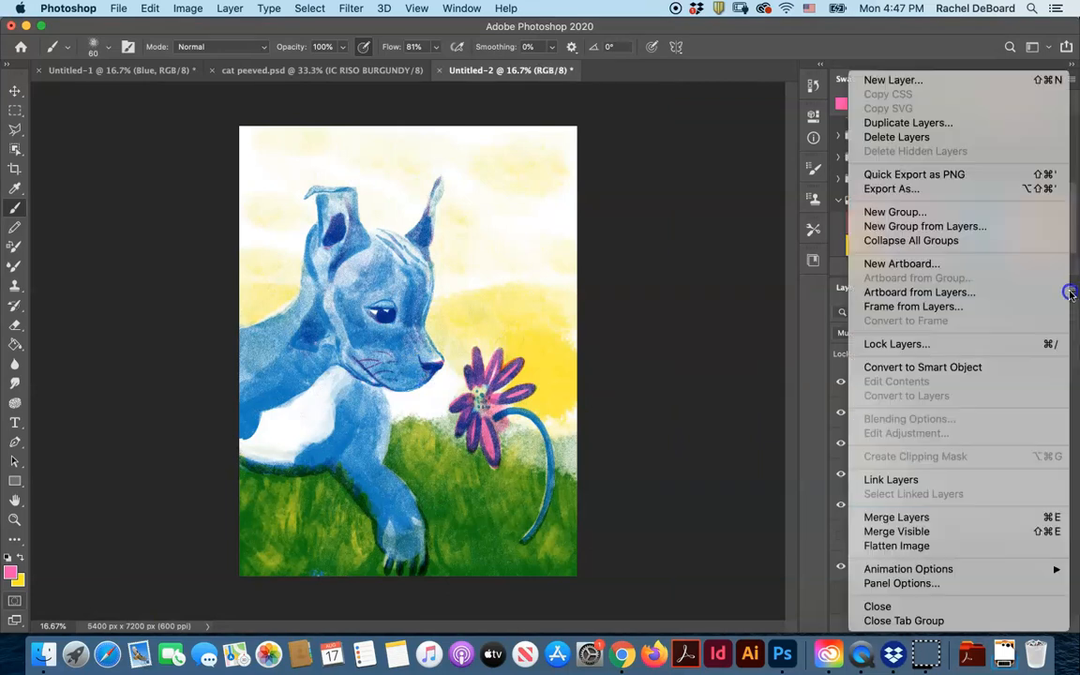
mouse_move(1008, 514)
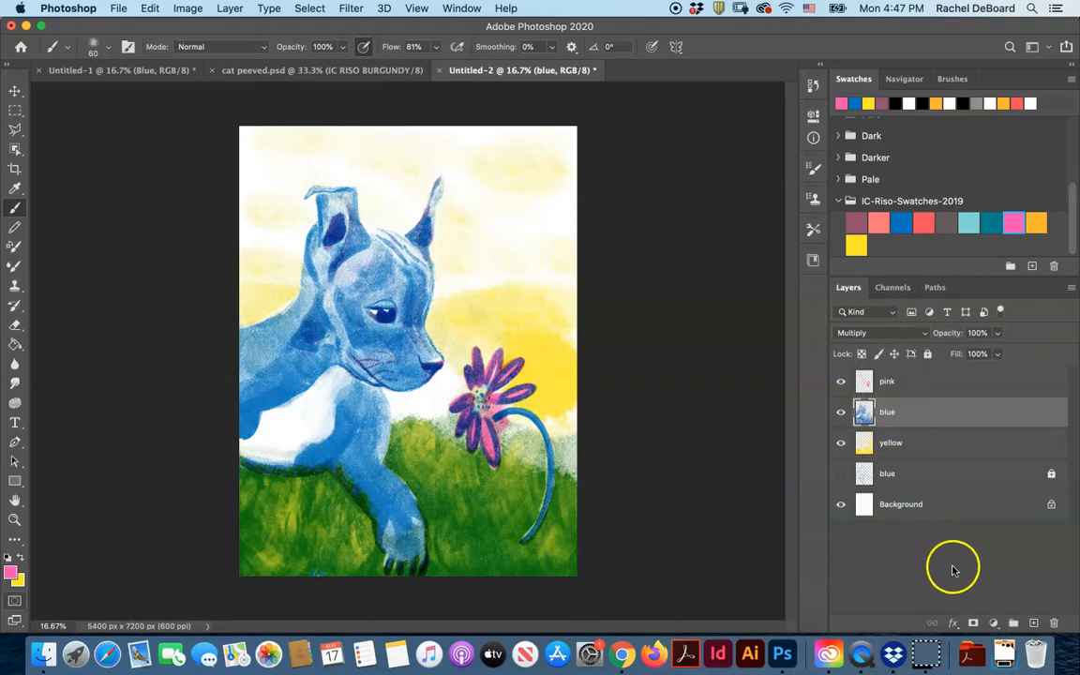
mouse_move(15, 570)
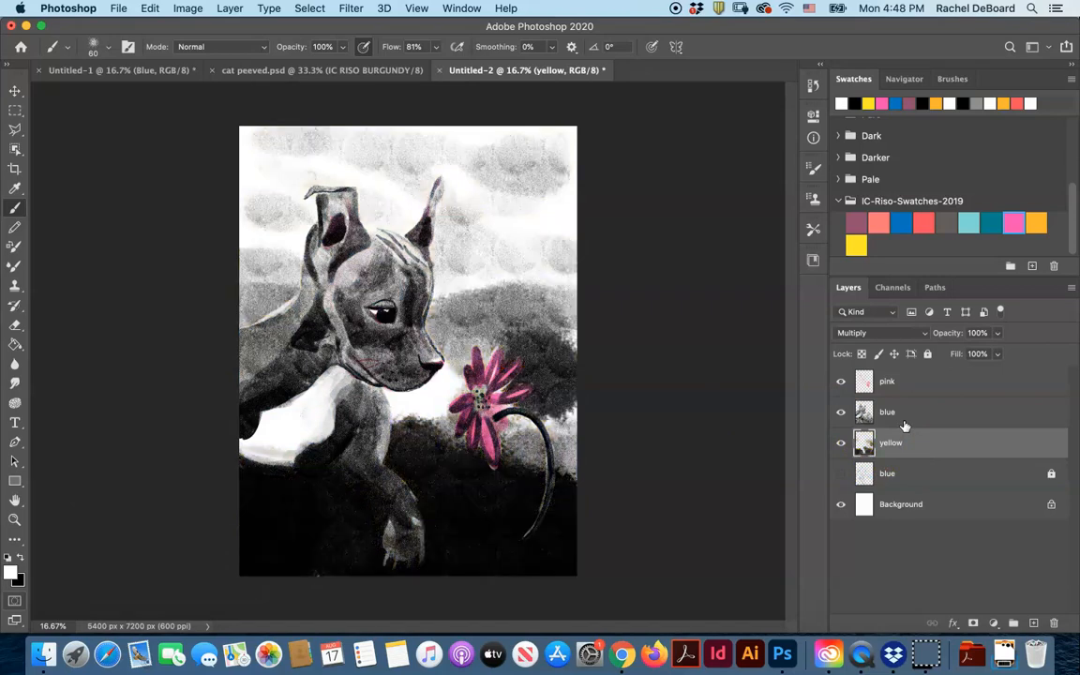
Step: Load the pink layer's painted petals as a selection
left_click(886, 381)
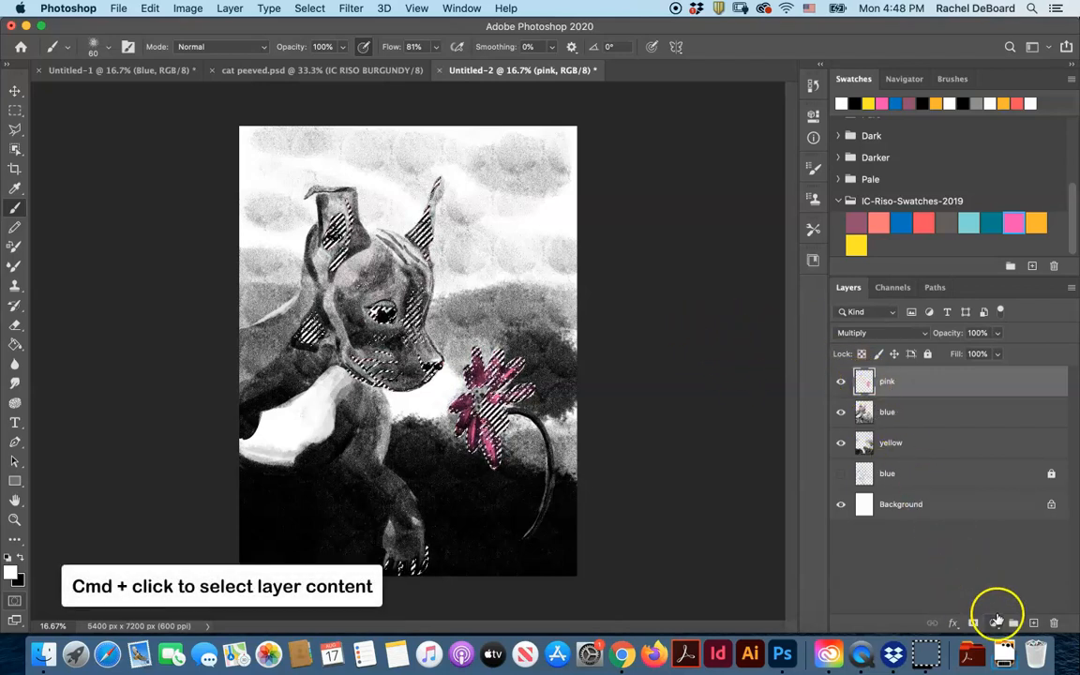
Step: Add a Solid Color fill layer over the flower area, then cancel it
left_click(994, 622)
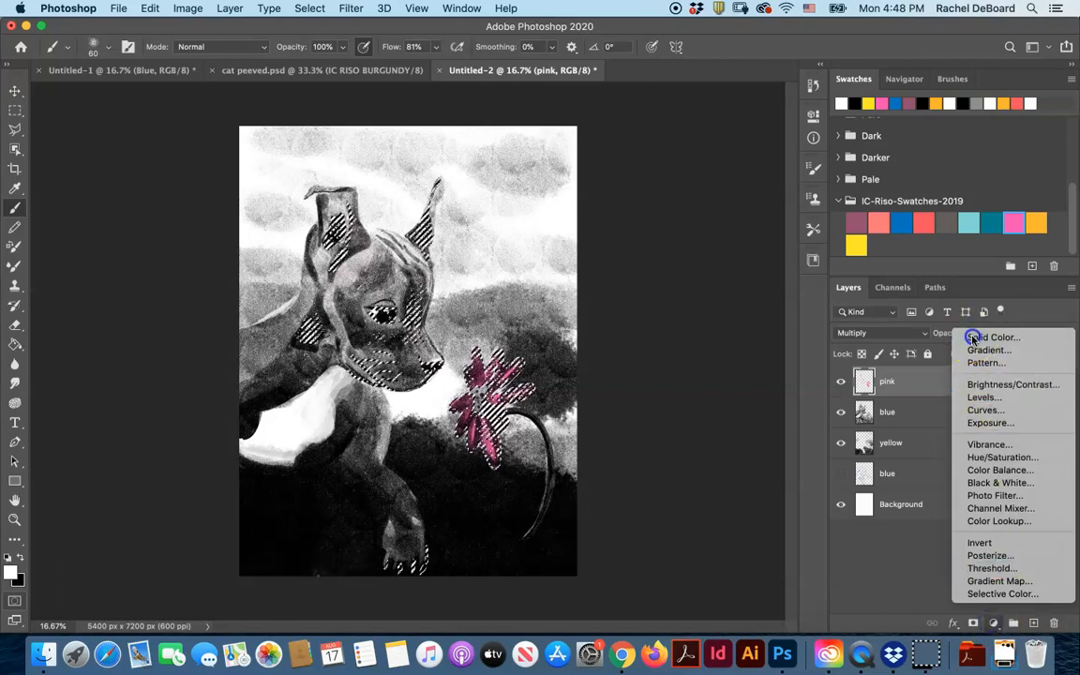
left_click(990, 338)
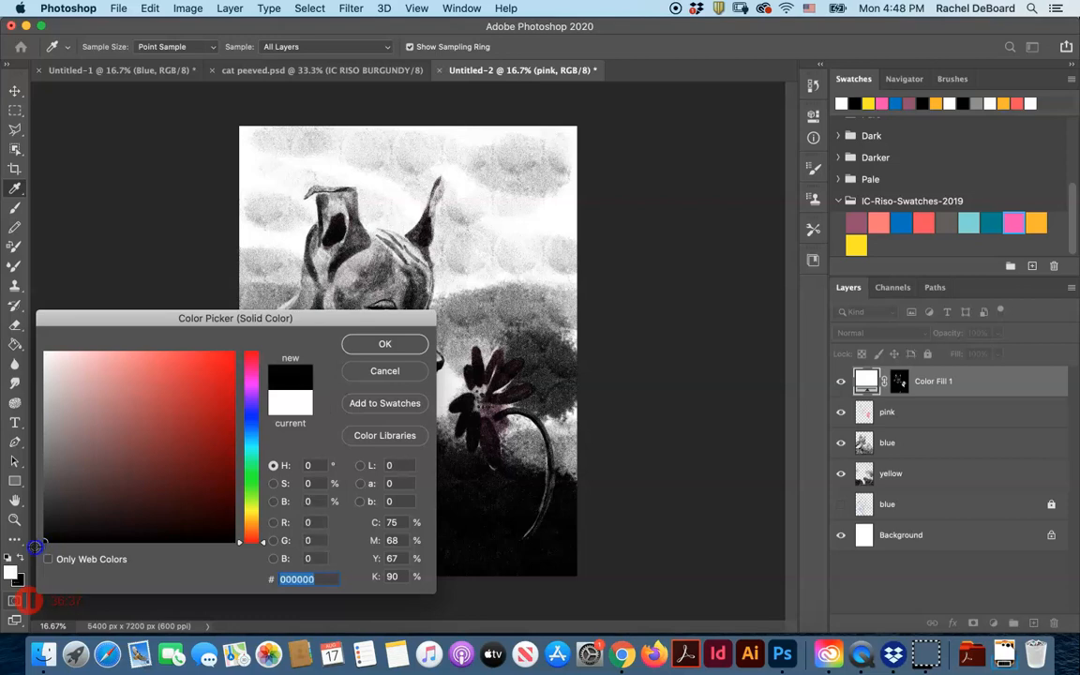
left_click(385, 343)
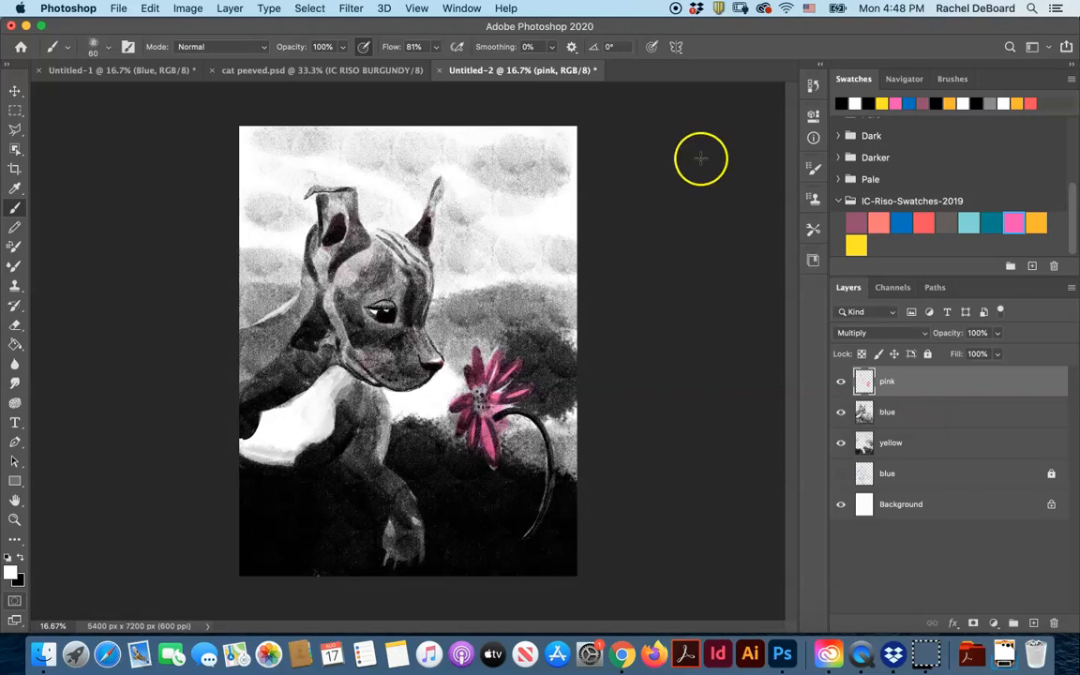
mouse_move(1010, 598)
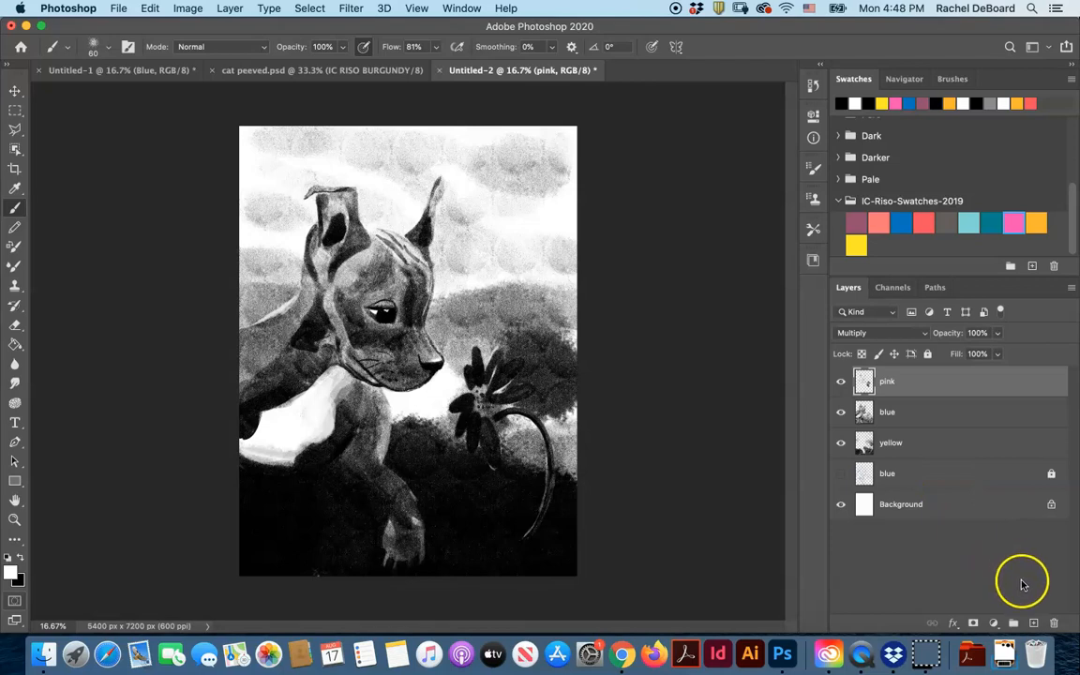
Step: Start Export Layers To Files and create a 'Dog and Flower separations' destination folder
left_click(119, 7)
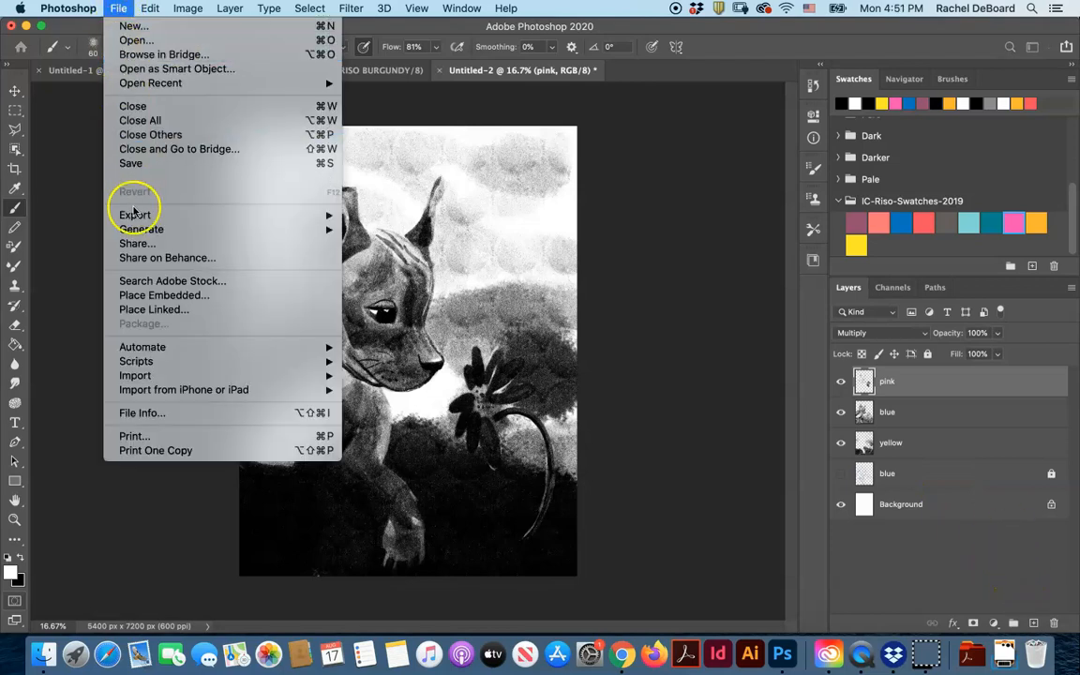
mouse_move(135, 214)
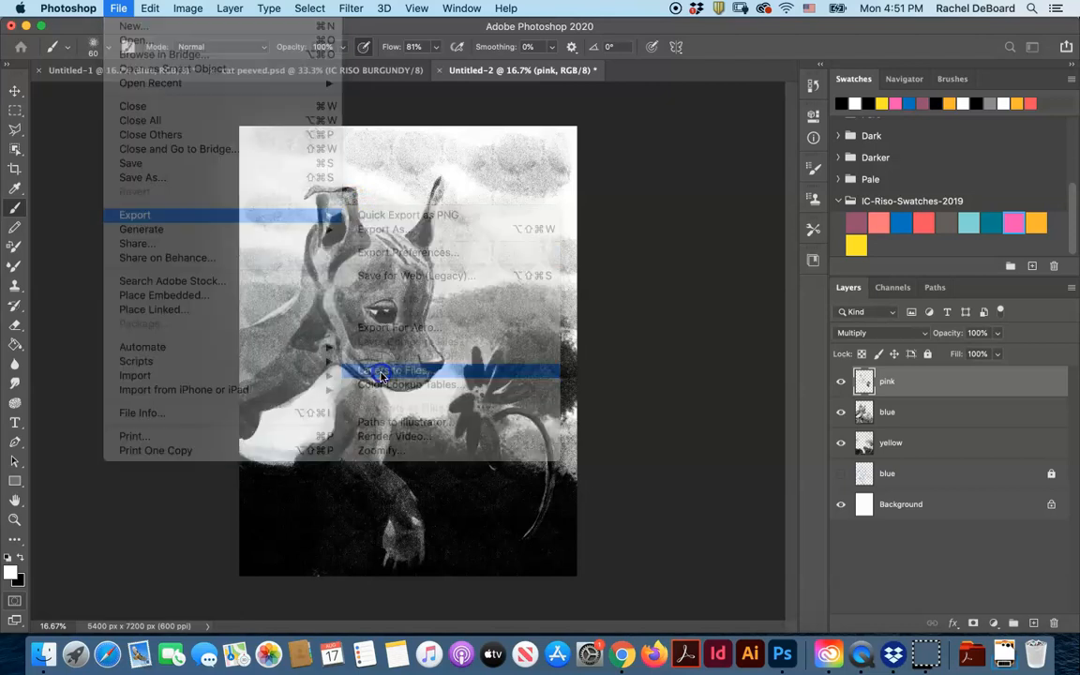
left_click(394, 370)
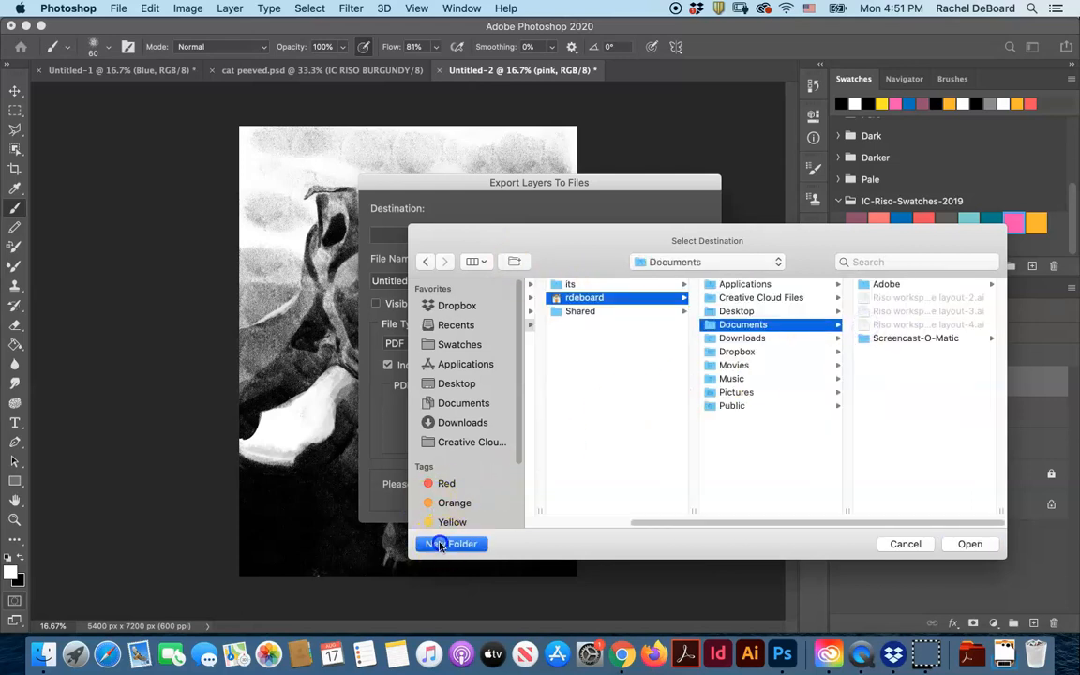
left_click(450, 543)
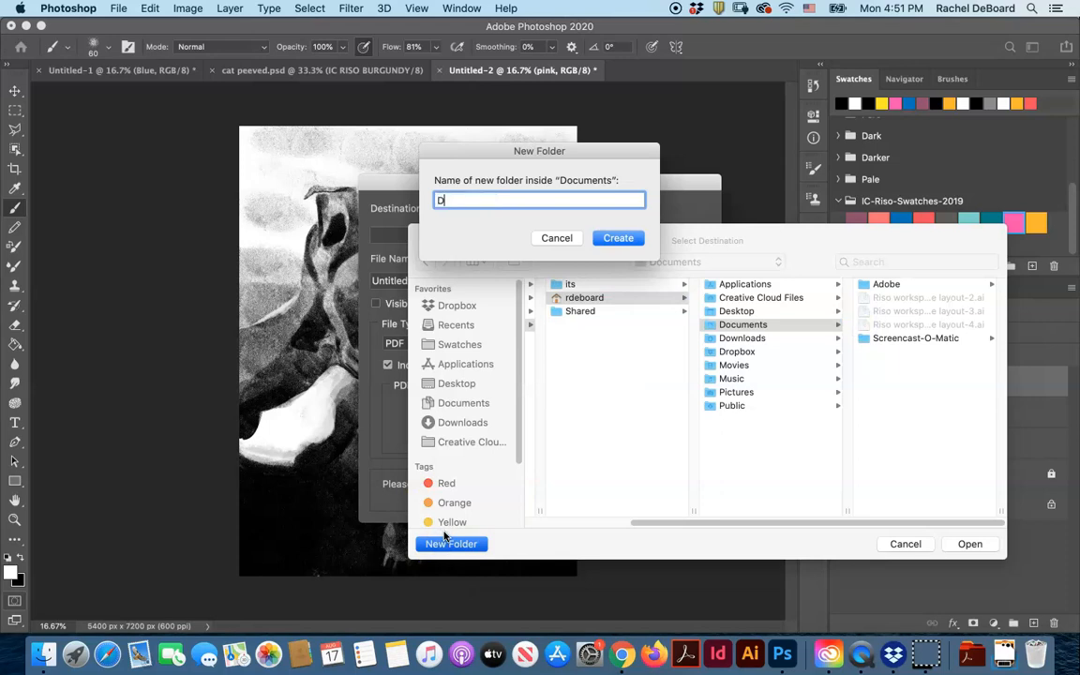
type("og and Flower separatio")
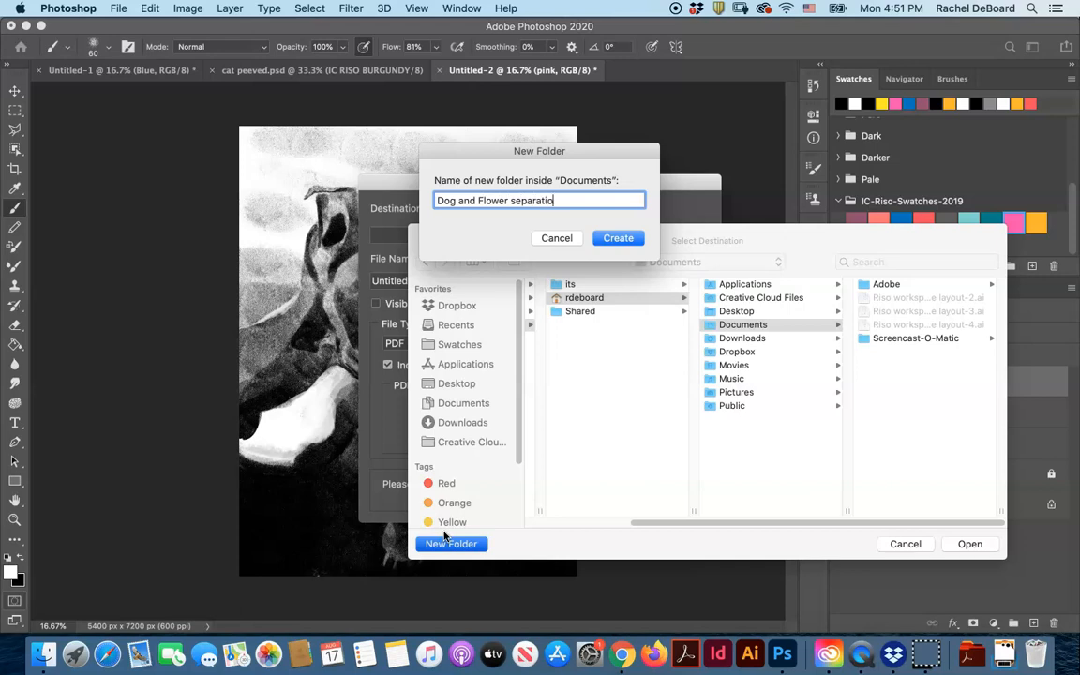
left_click(619, 236)
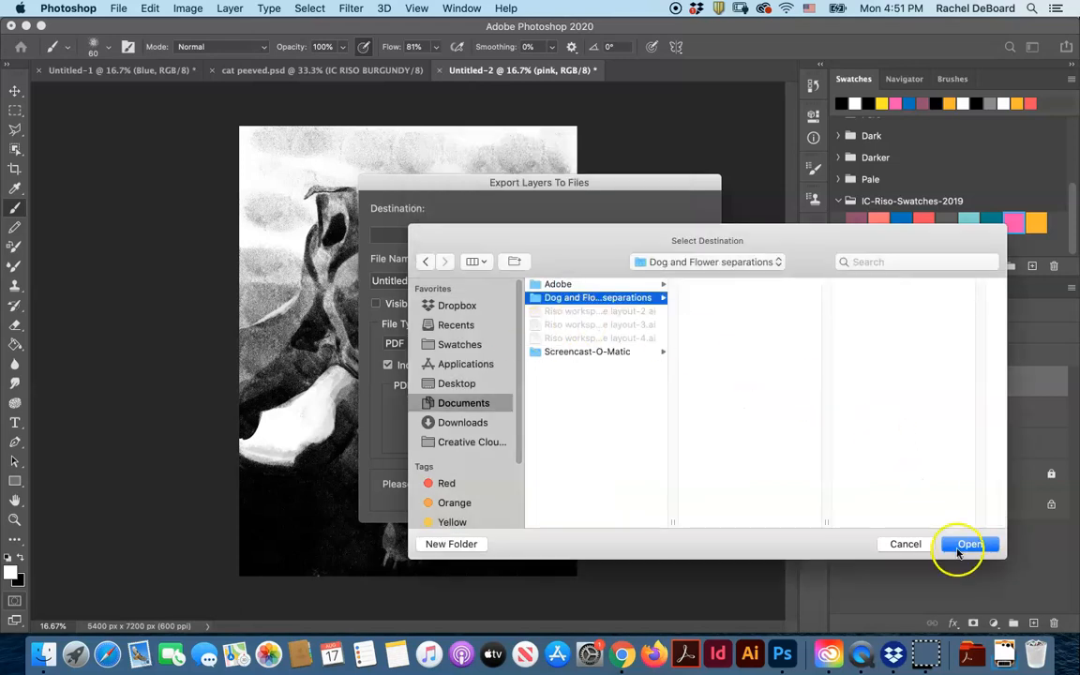
left_click(967, 544)
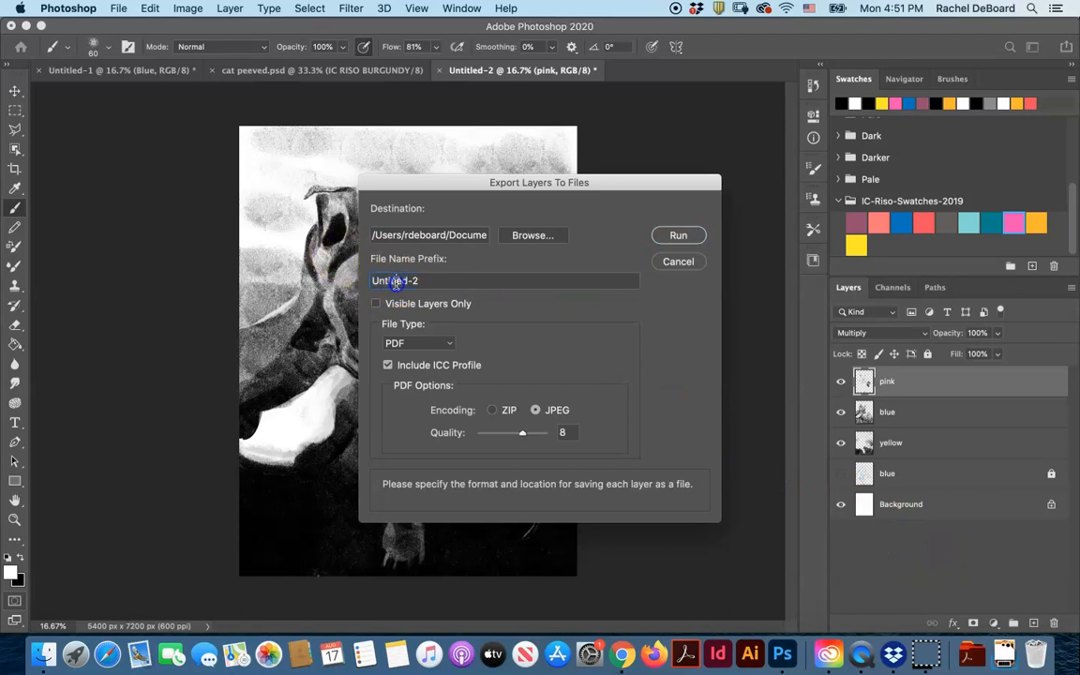
Step: Set the export file name prefix to 'Dog and Flower'
type("Dog an")
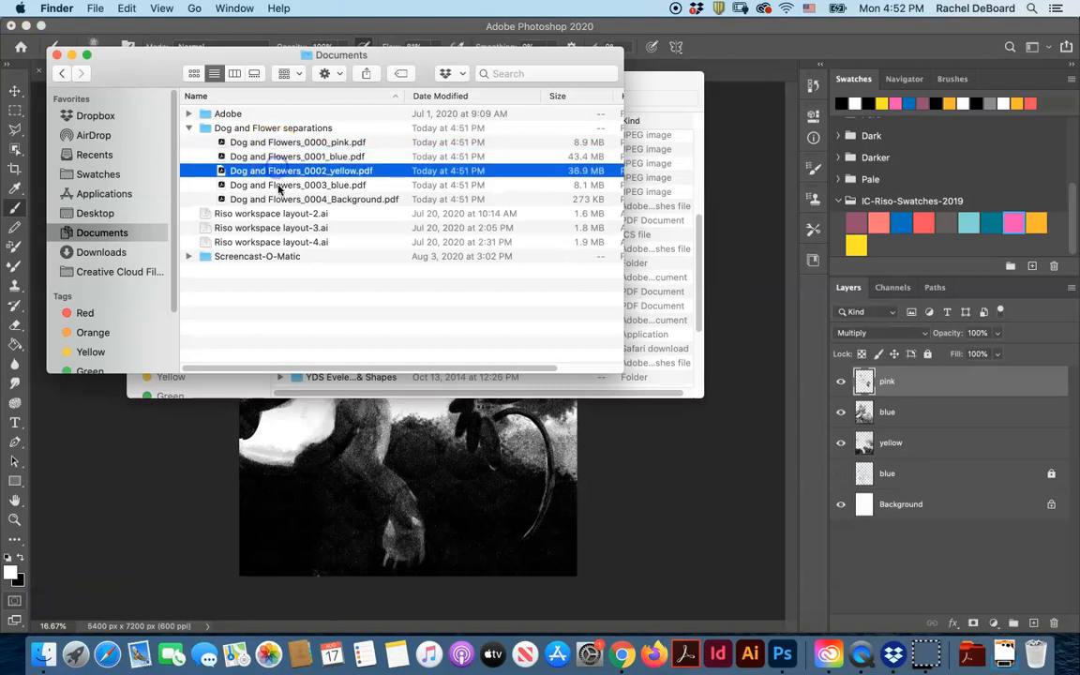
left_click(297, 186)
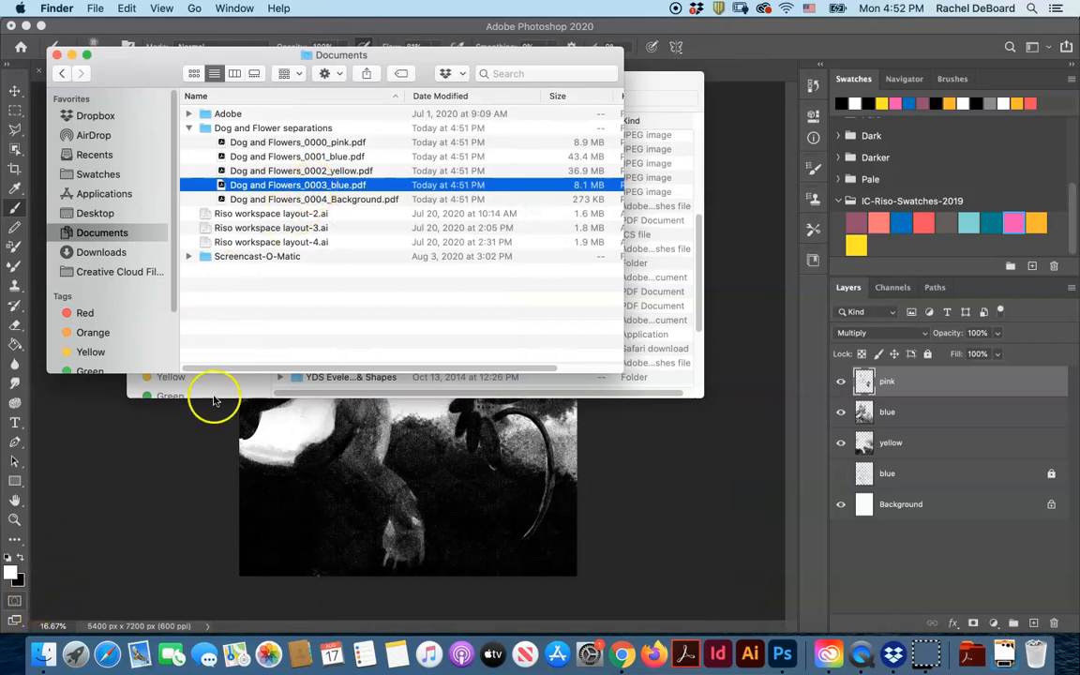
left_click(120, 7)
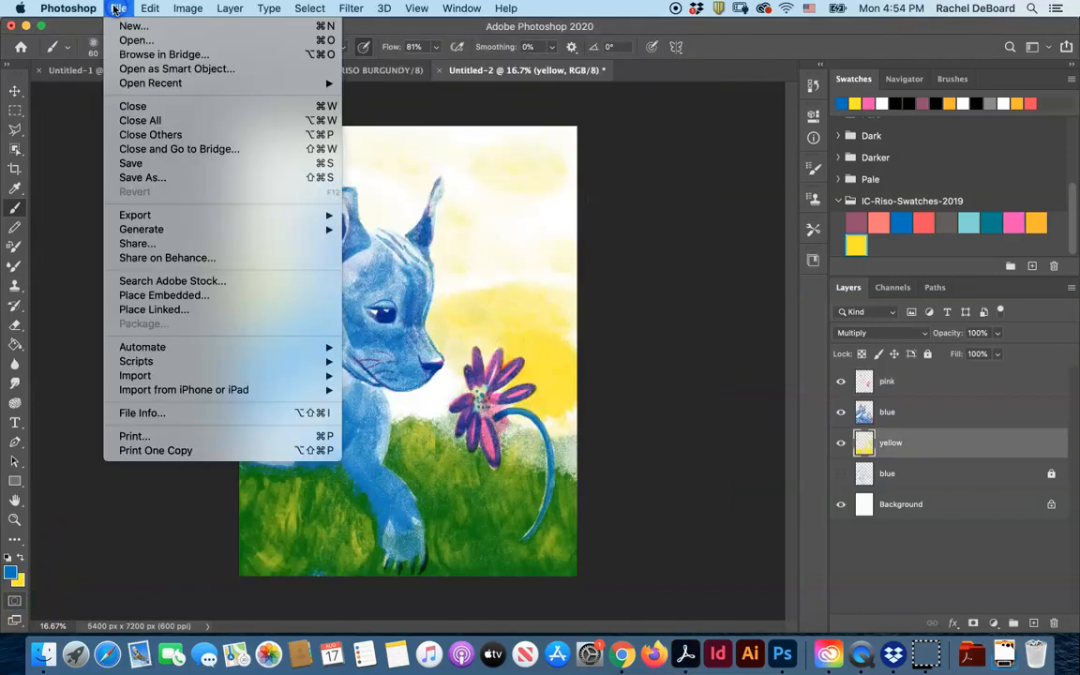
mouse_move(143, 176)
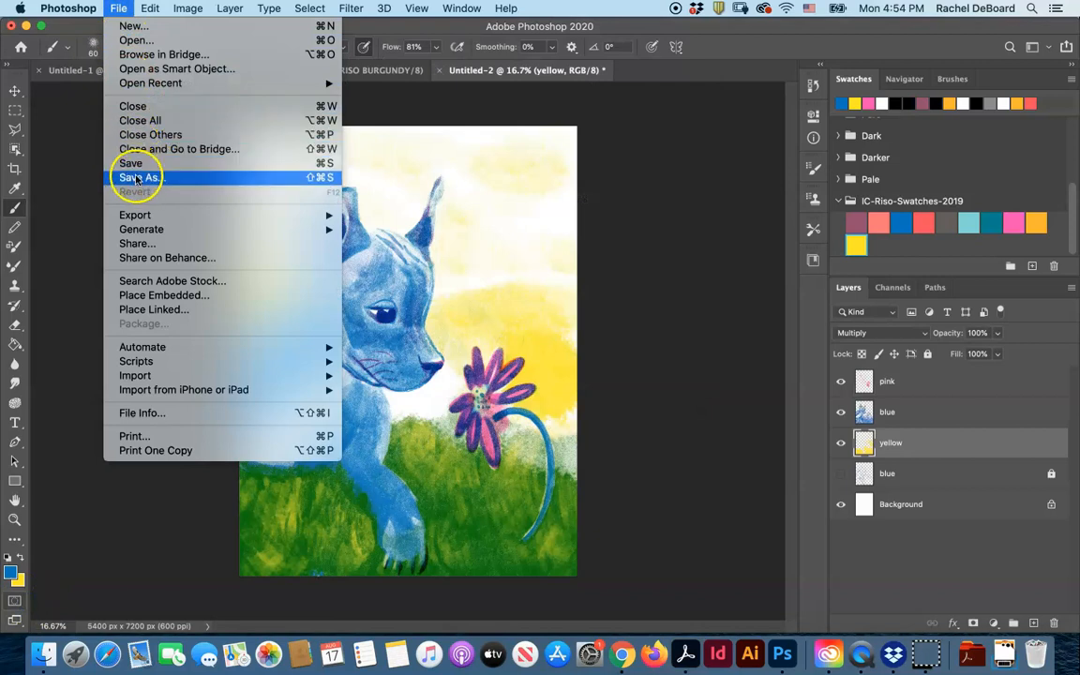
Step: Start Save As and name the file 'Dog and Fower-proof'
left_click(139, 177)
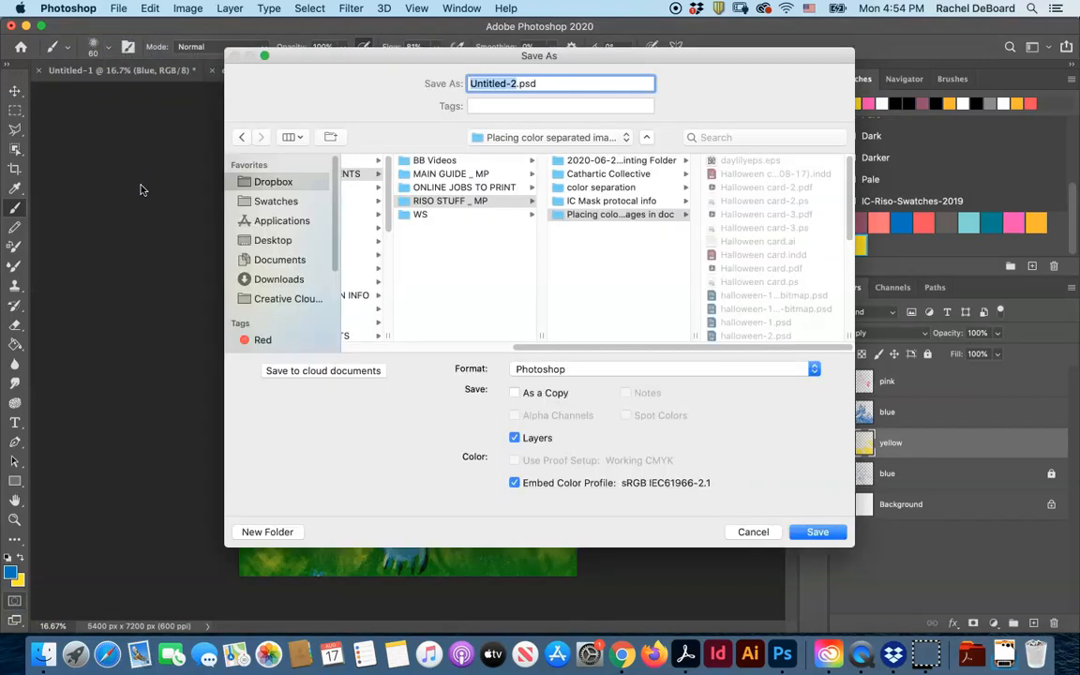
mouse_move(285, 131)
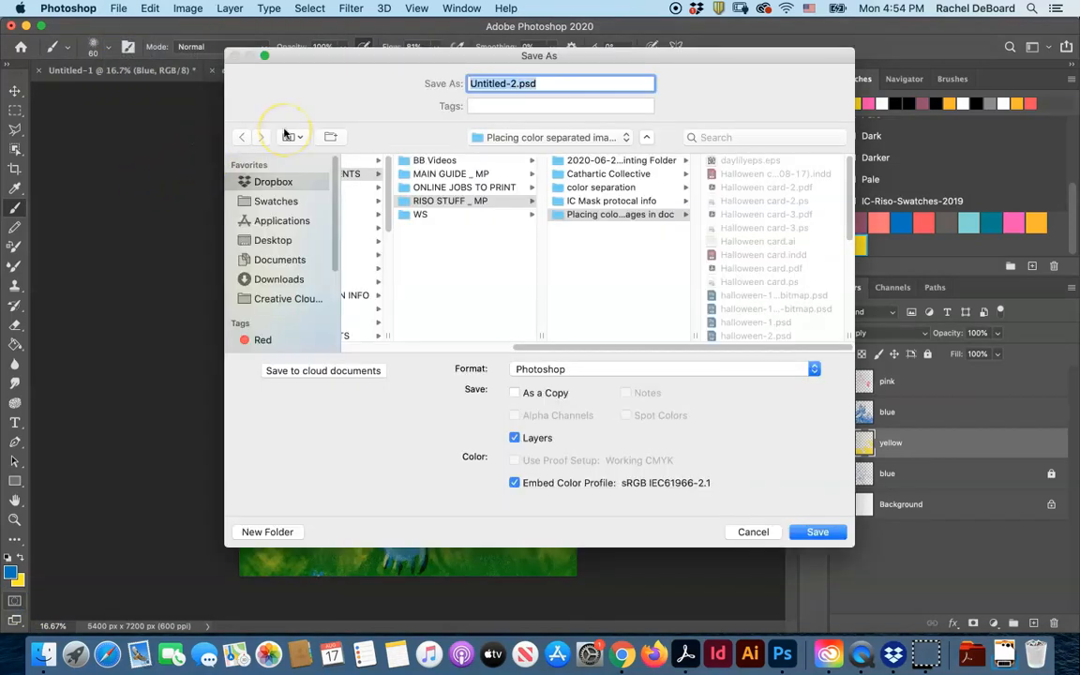
type("Dog and")
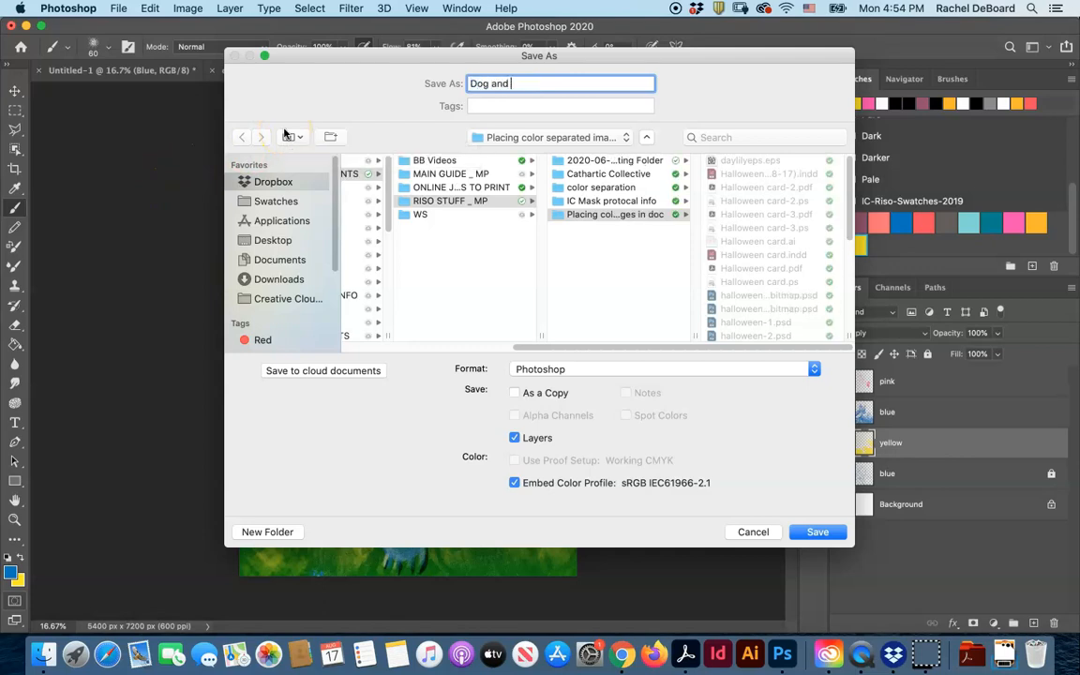
type("Fower")
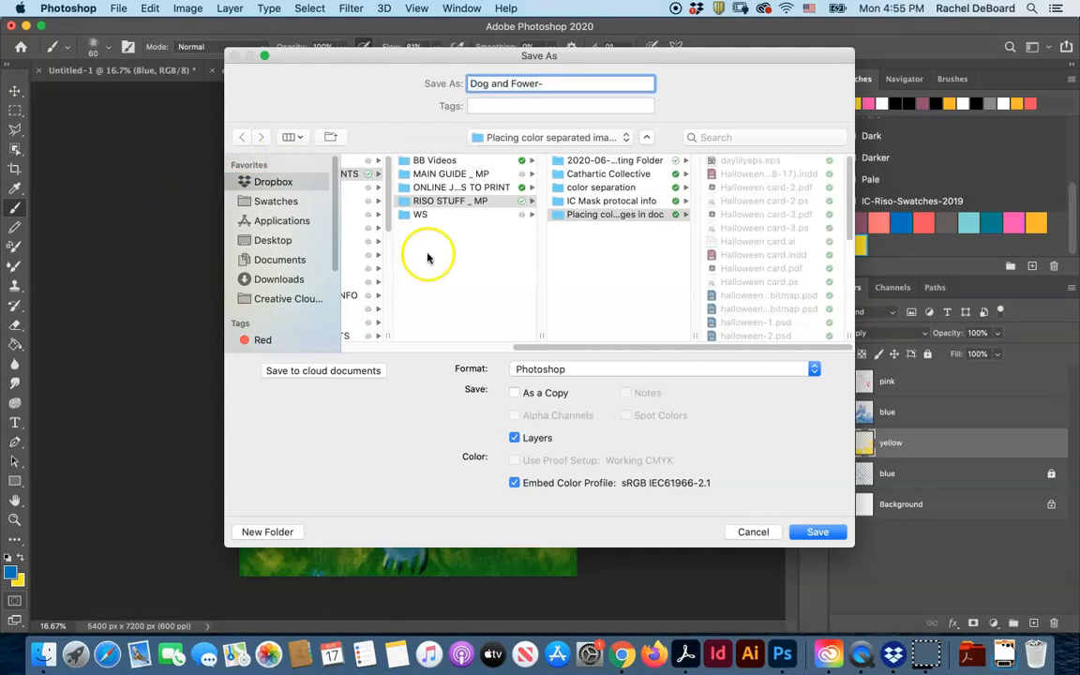
type("-proof")
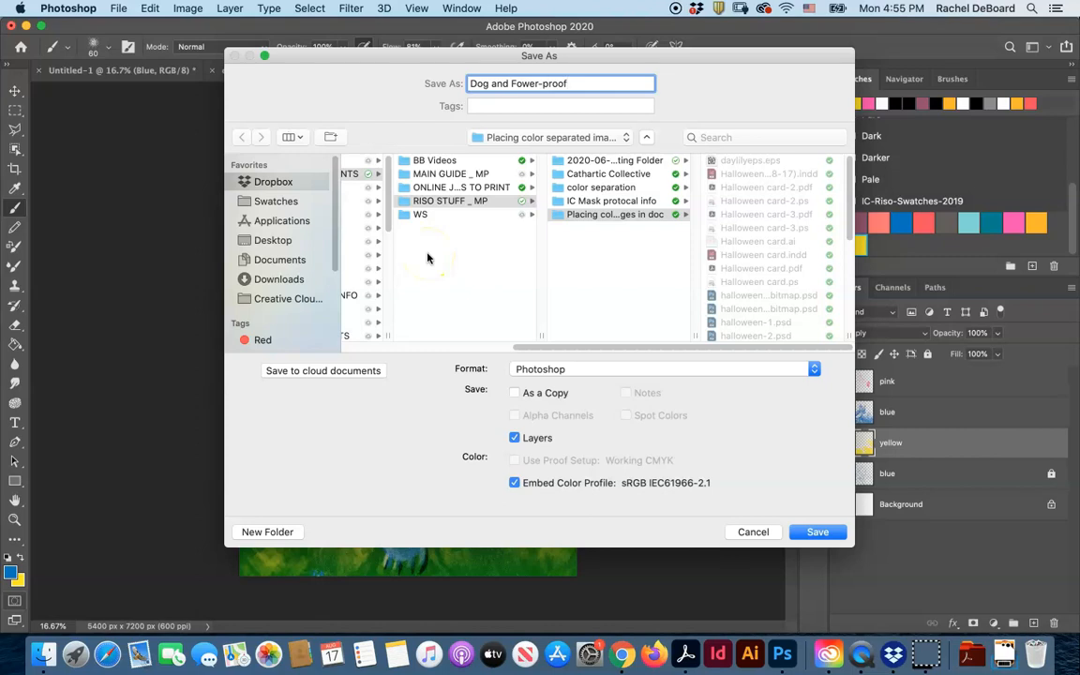
Step: Choose JPEG format and the Dog and Flower separations folder as destination
left_click(664, 367)
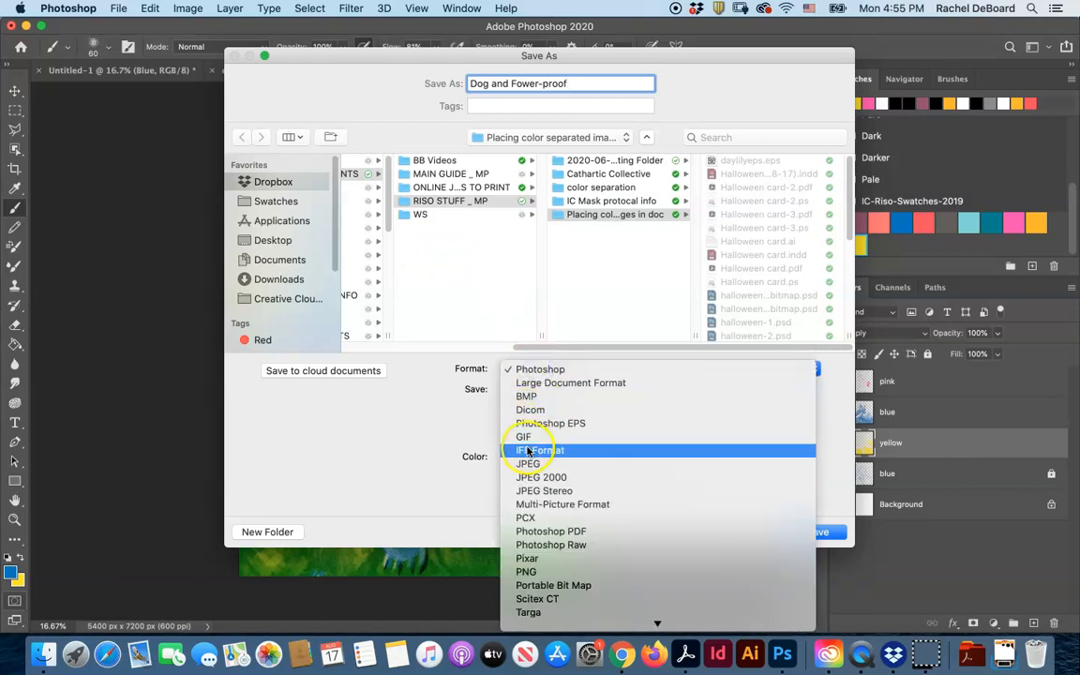
left_click(540, 465)
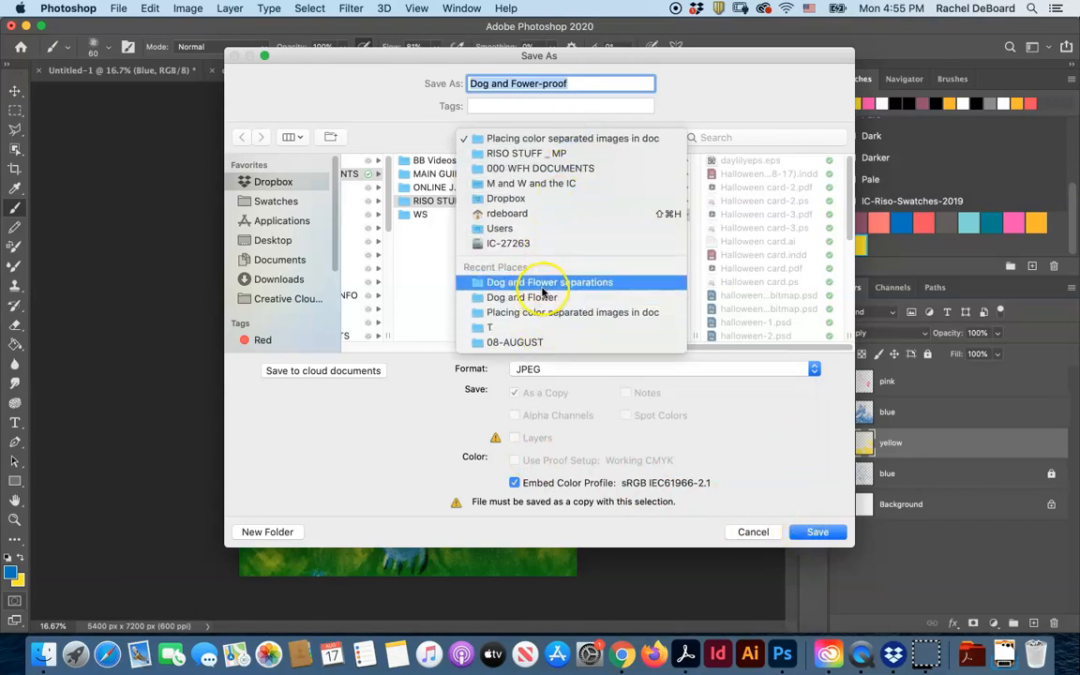
left_click(550, 282)
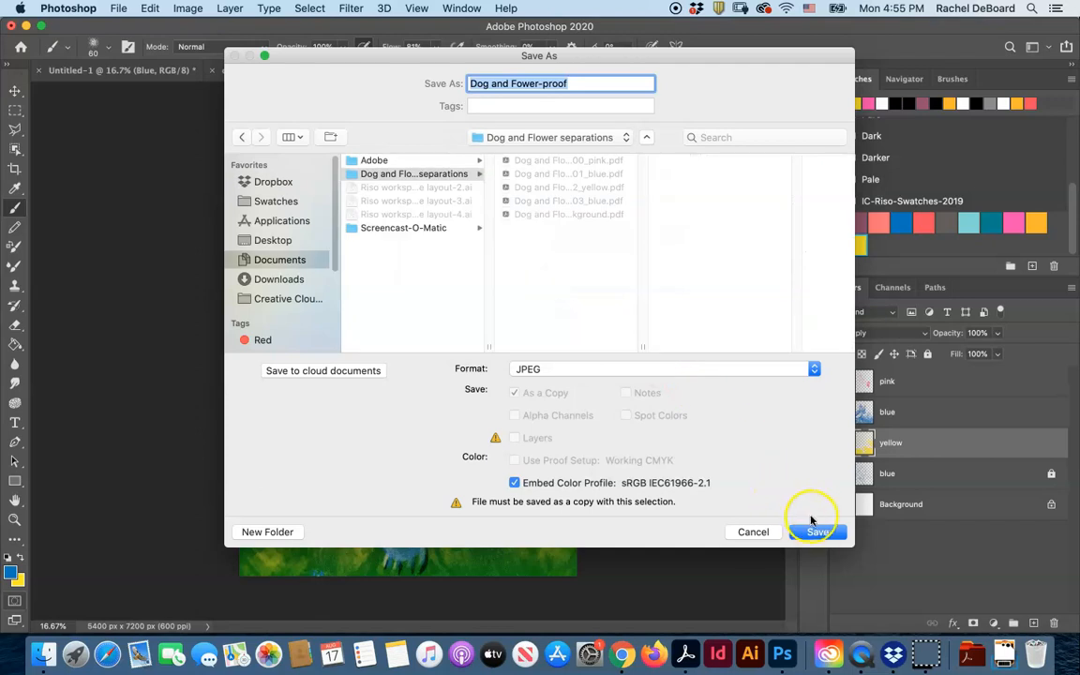
Step: Save the proof JPEG at quality 12 (Maximum)
left_click(817, 532)
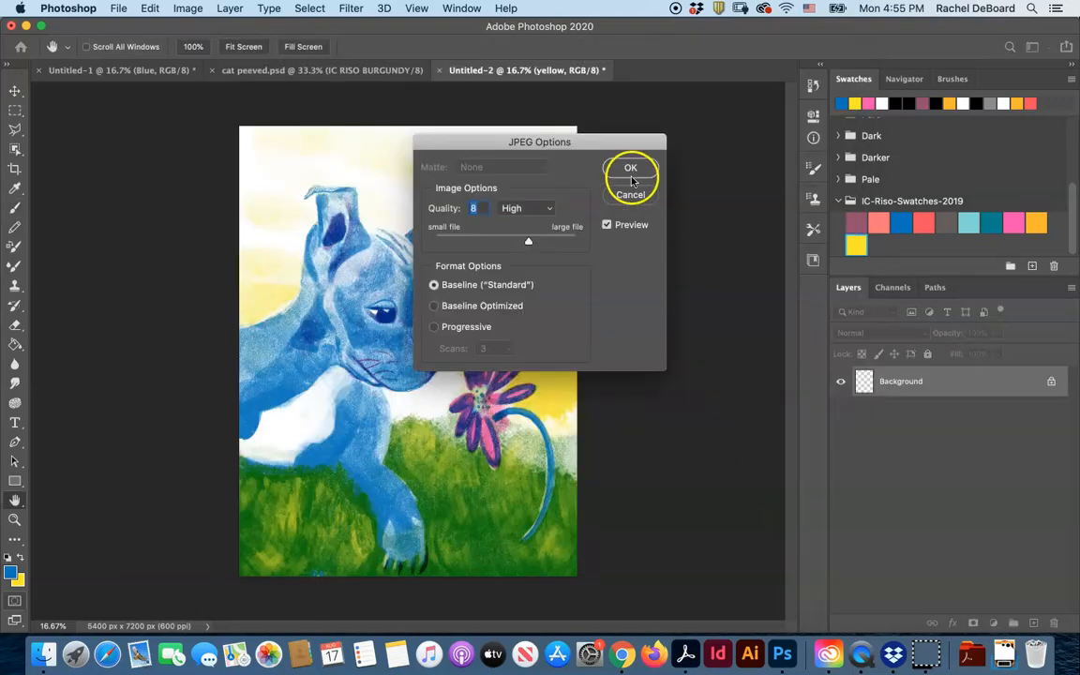
left_click_drag(529, 240, 596, 240)
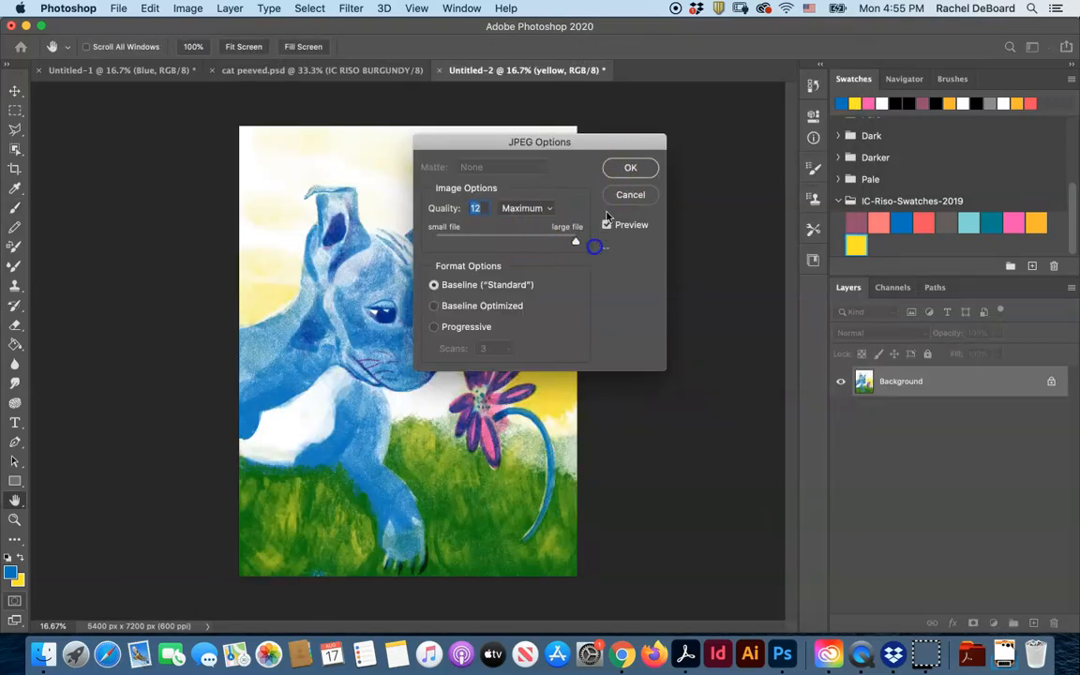
left_click(629, 167)
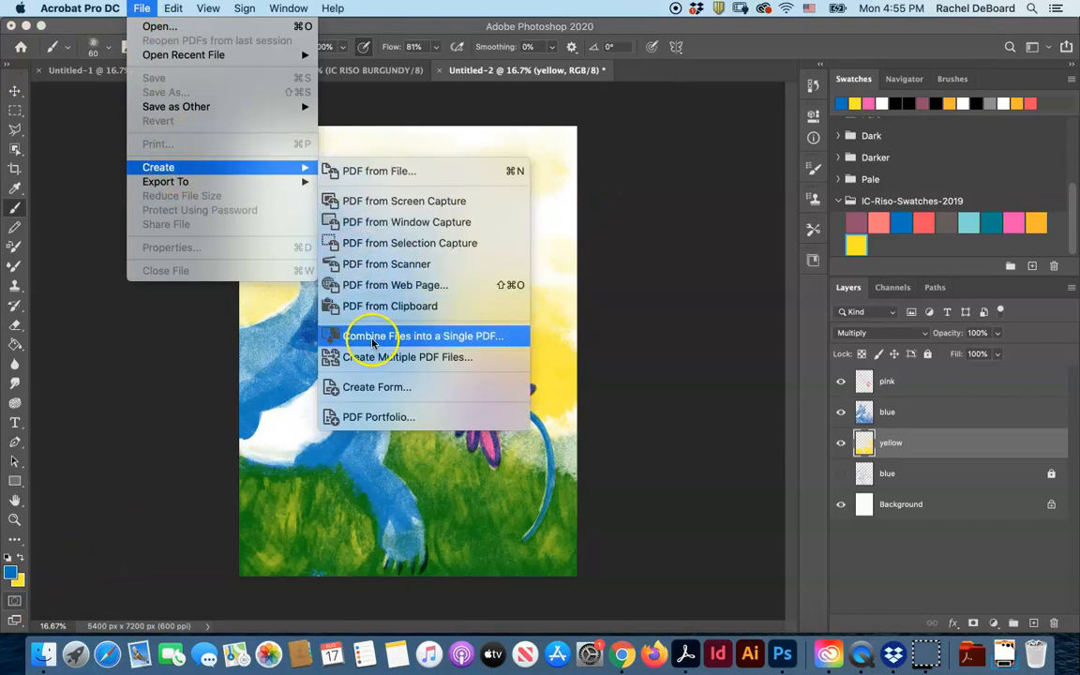
Step: Add the Dog and Flower proof JPEG and the pink, blue and yellow PDFs to the combine list
left_click(423, 335)
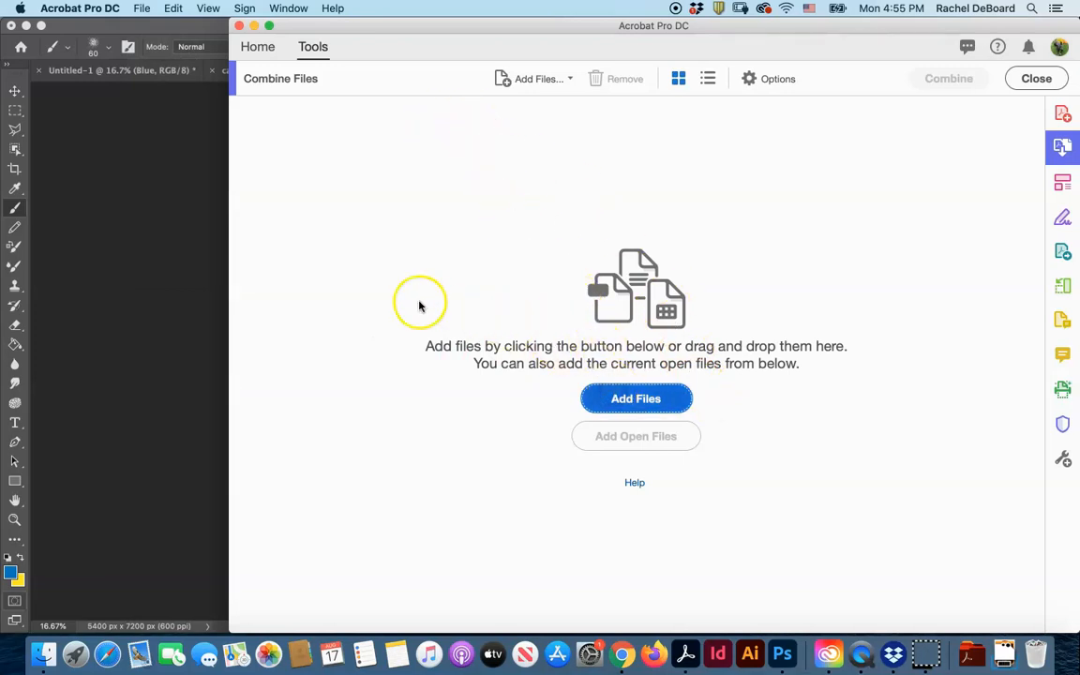
left_click(636, 398)
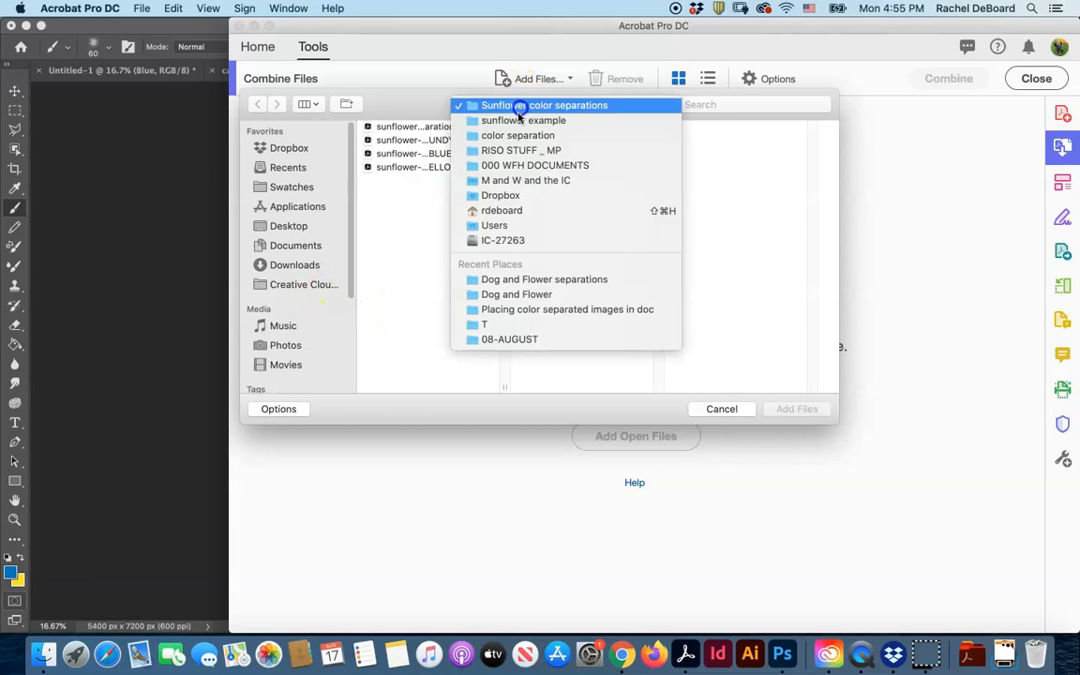
left_click(543, 277)
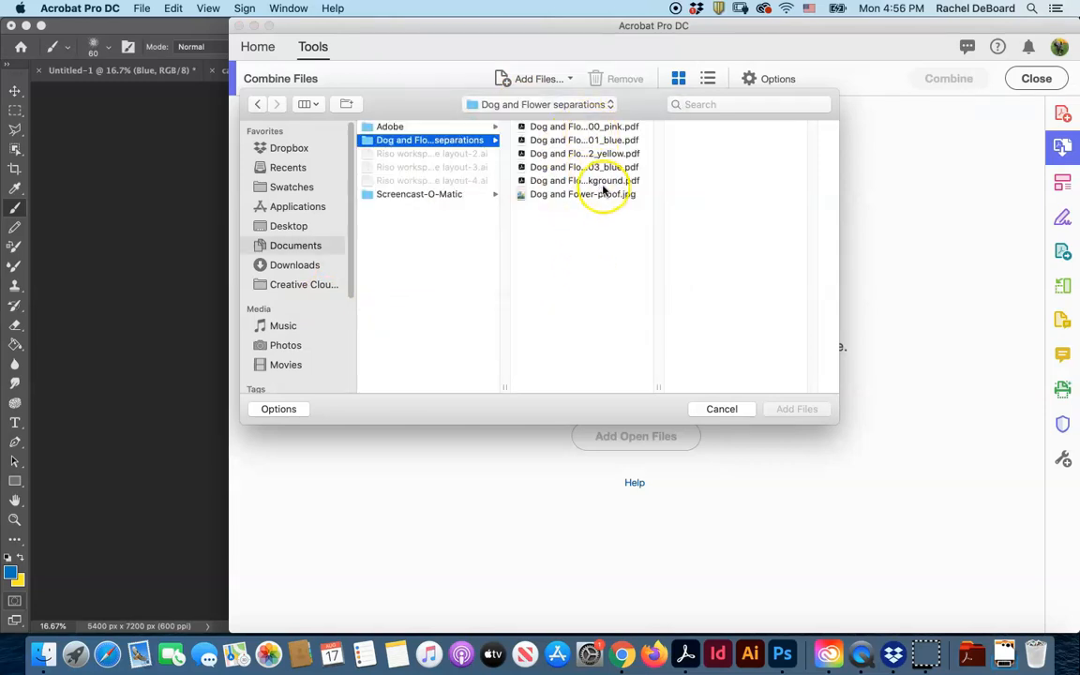
left_click(581, 193)
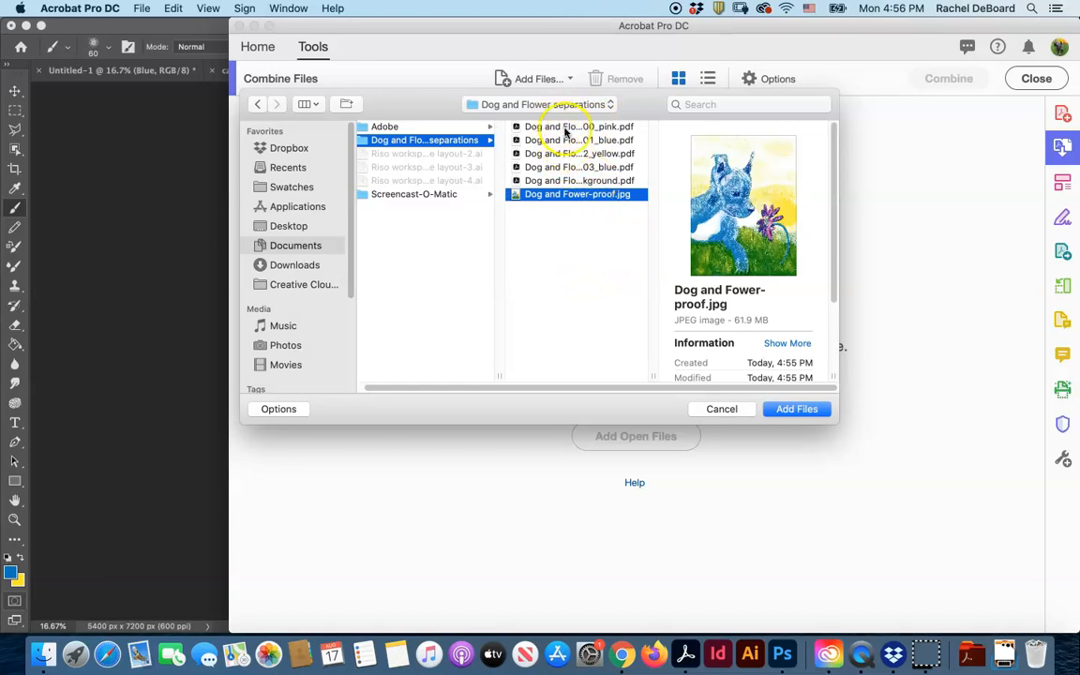
left_click(577, 126)
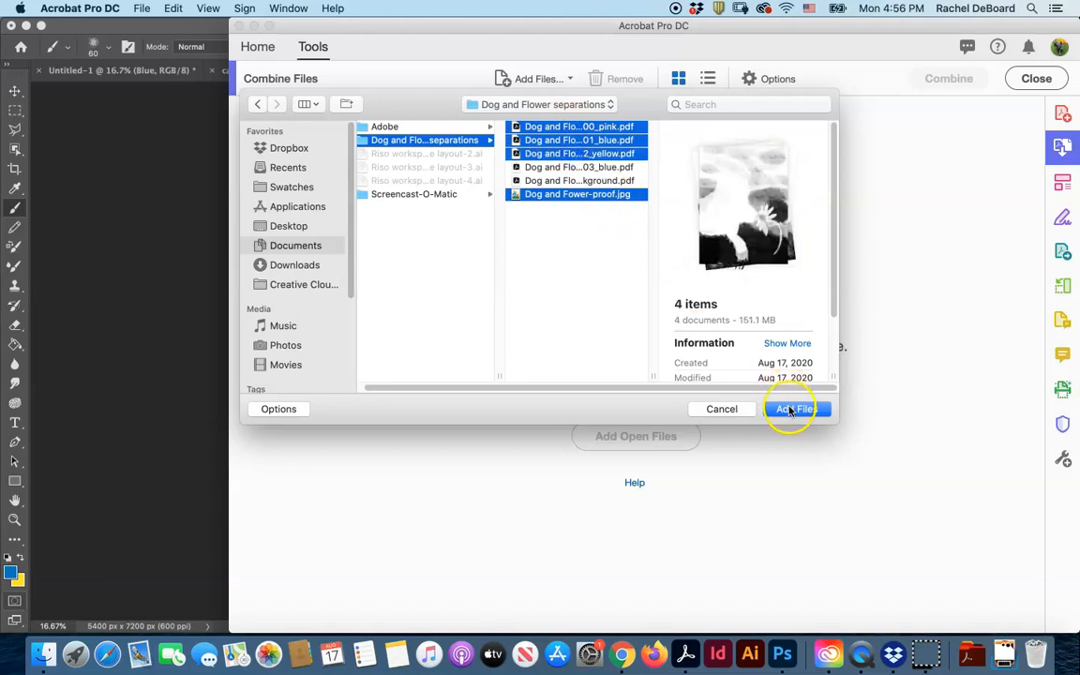
left_click(795, 409)
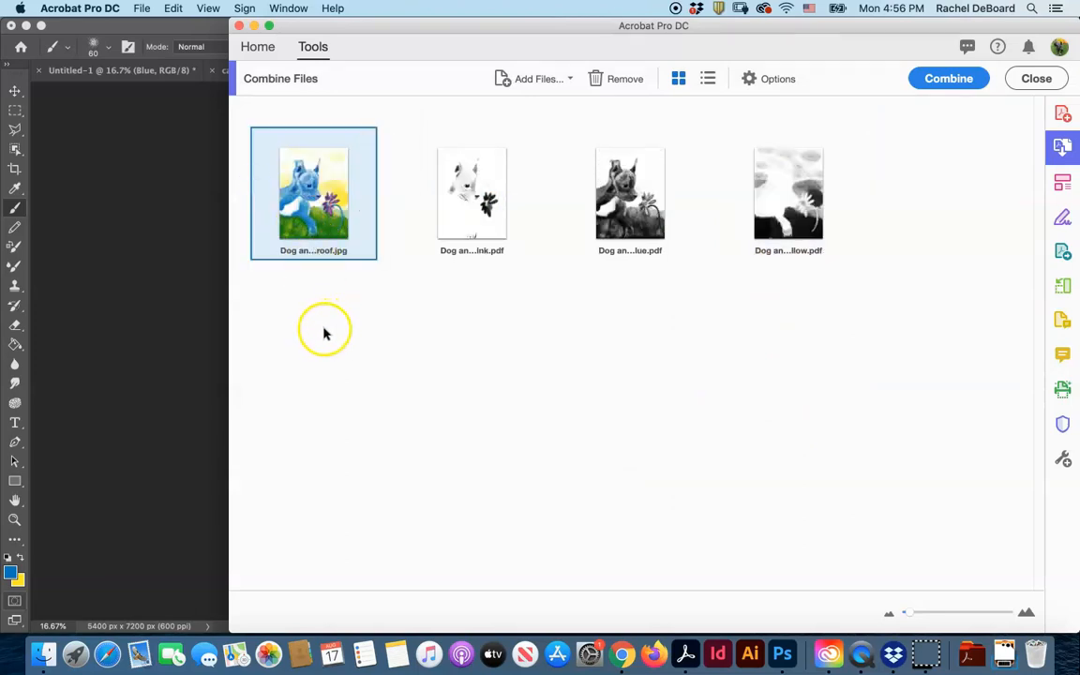
Step: Merge the four files into a single Binder1.pdf
left_click(949, 79)
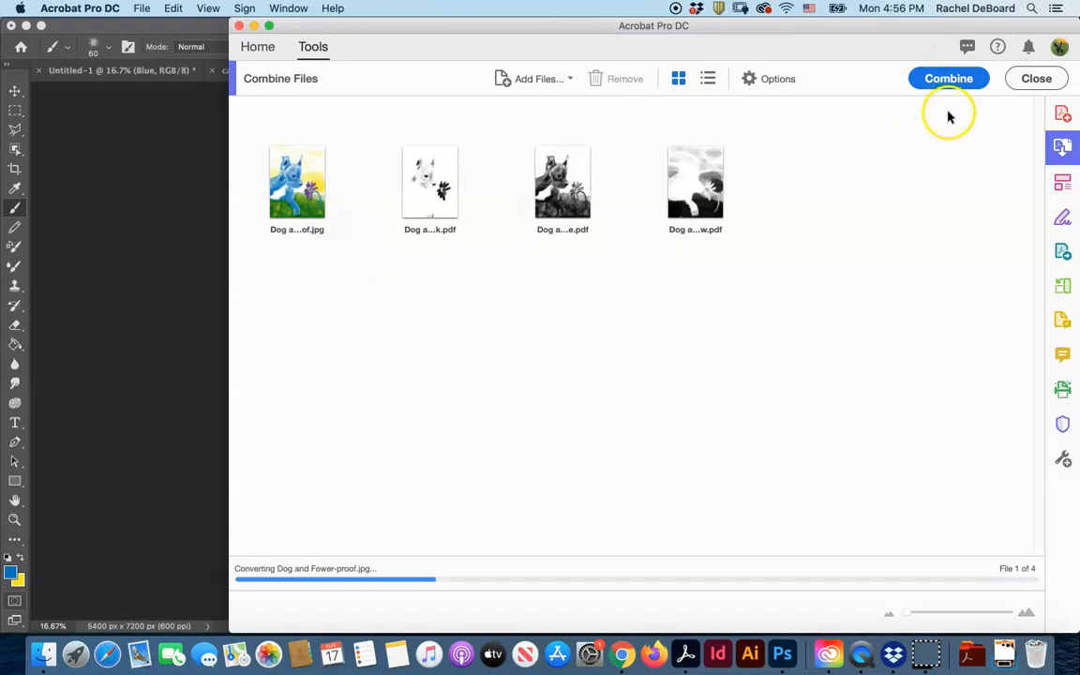
left_click(948, 79)
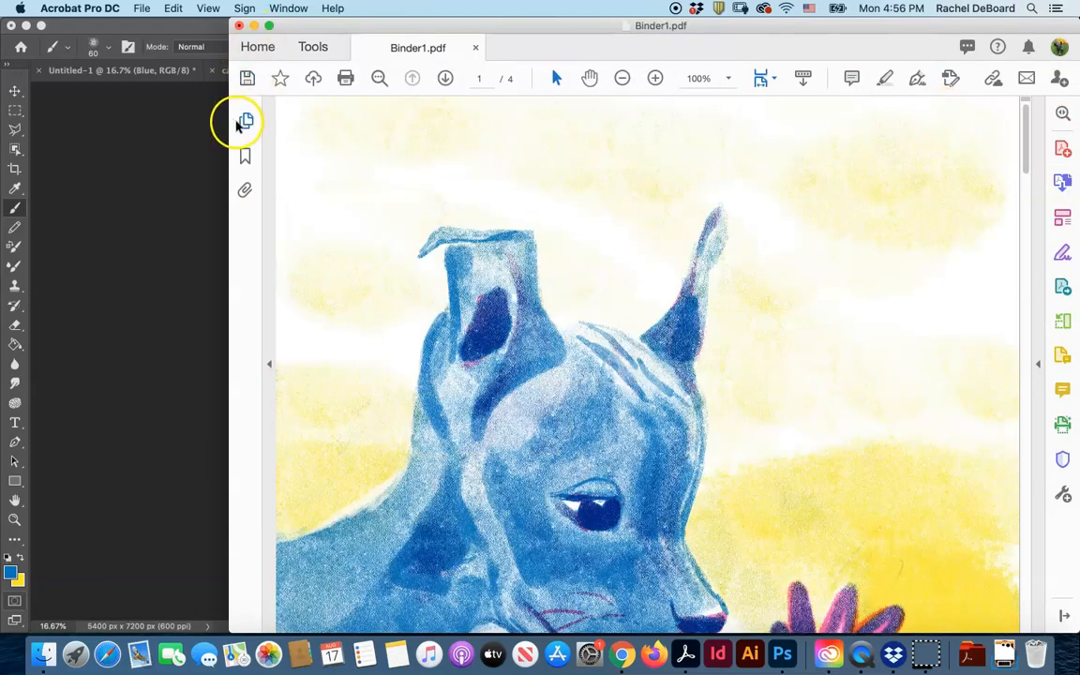
Step: Move the pink layer page to the end so pages run proof, blue, yellow, pink
left_click(246, 120)
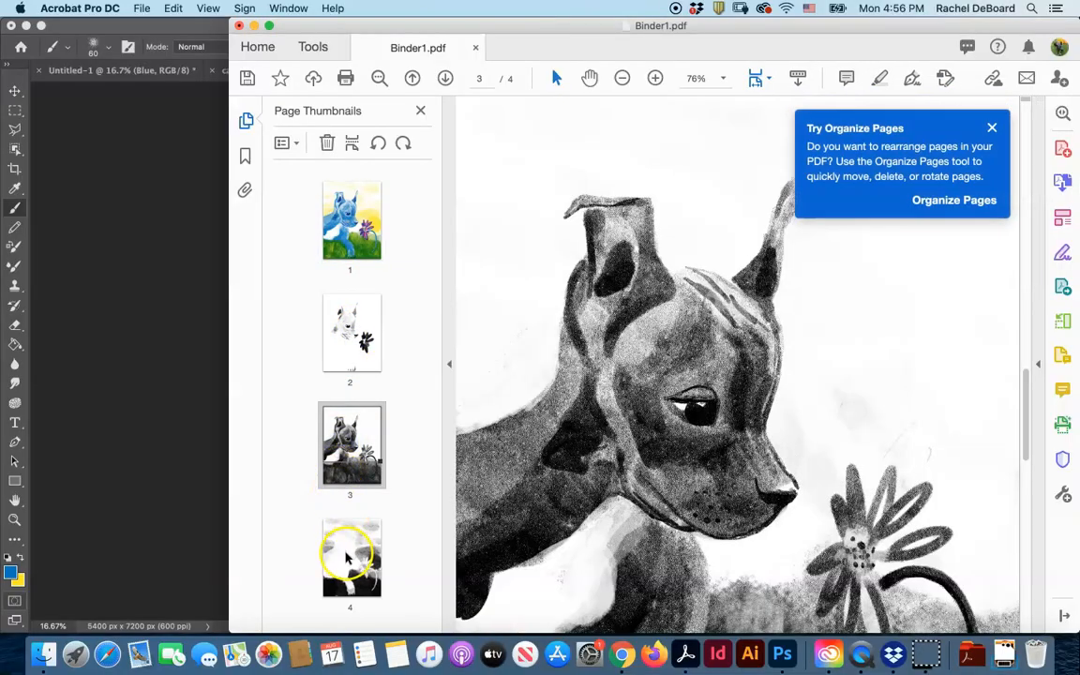
left_click(350, 555)
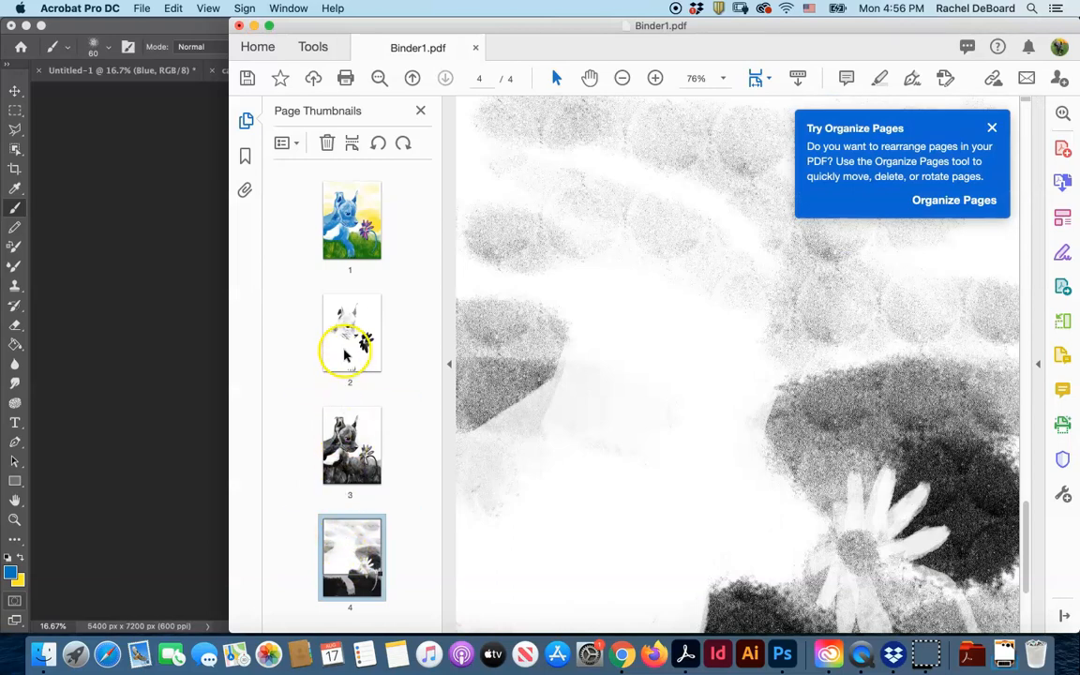
left_click(351, 333)
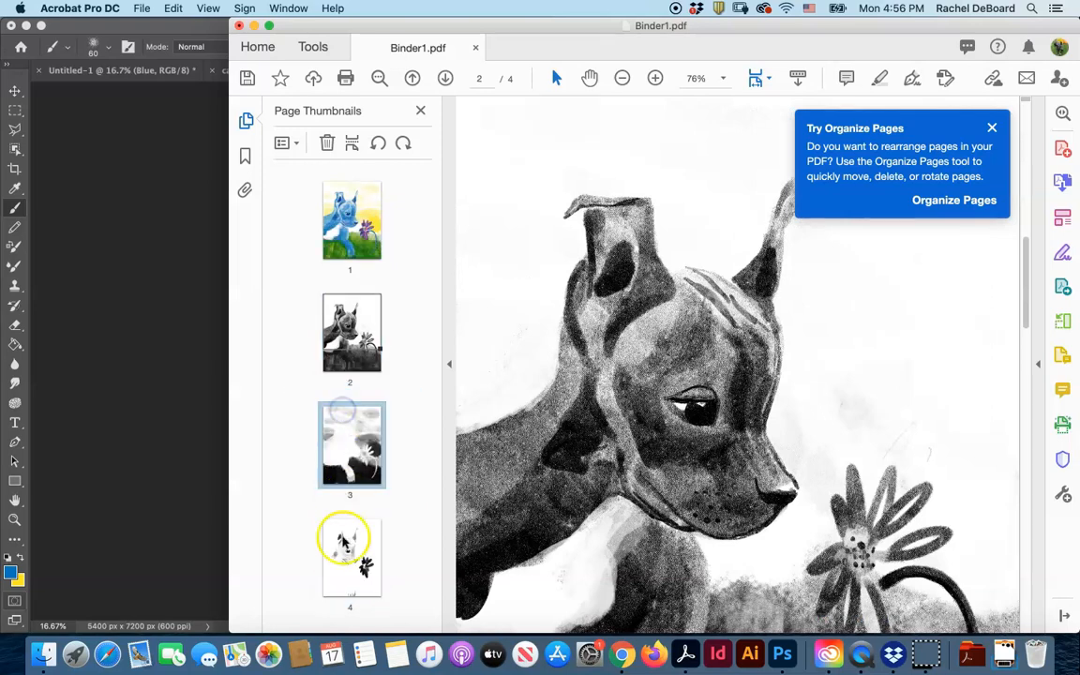
left_click(350, 555)
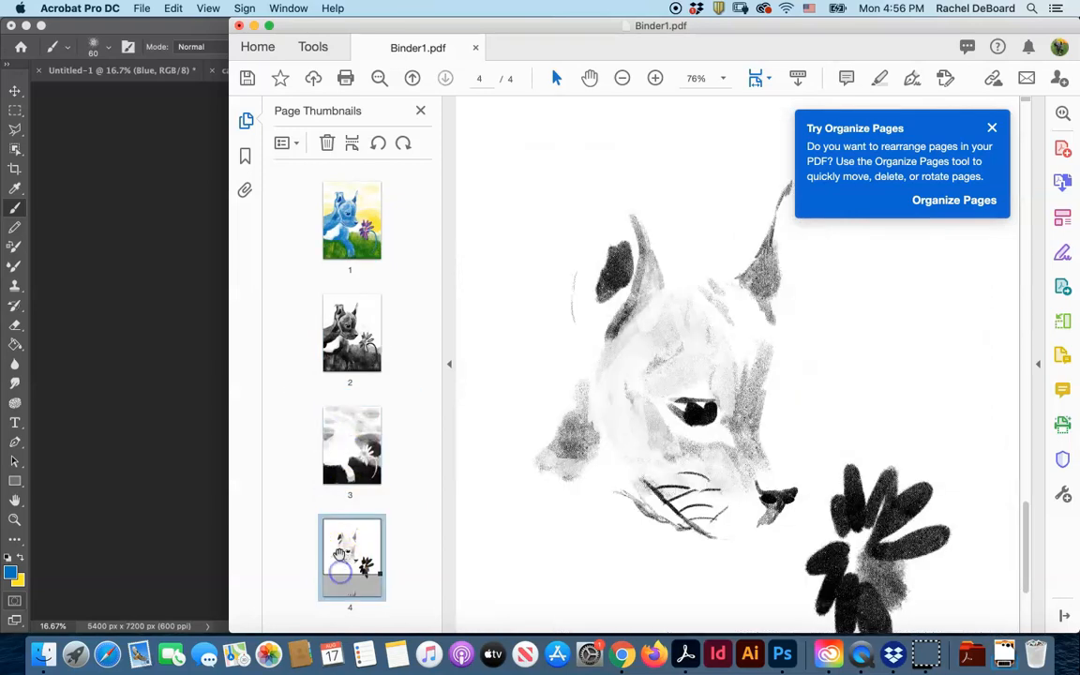